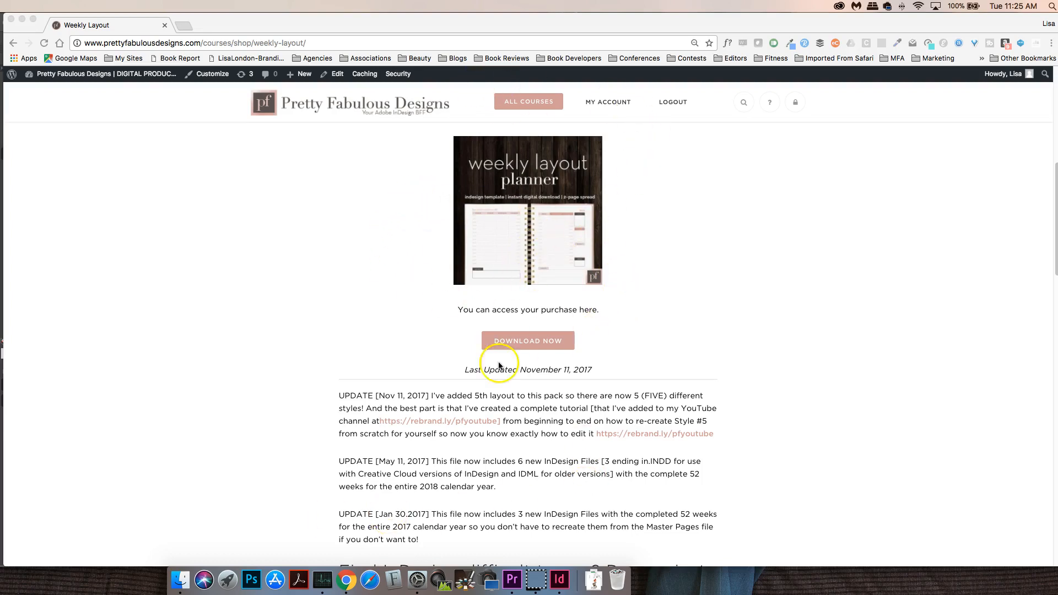
mouse_move(20, 20)
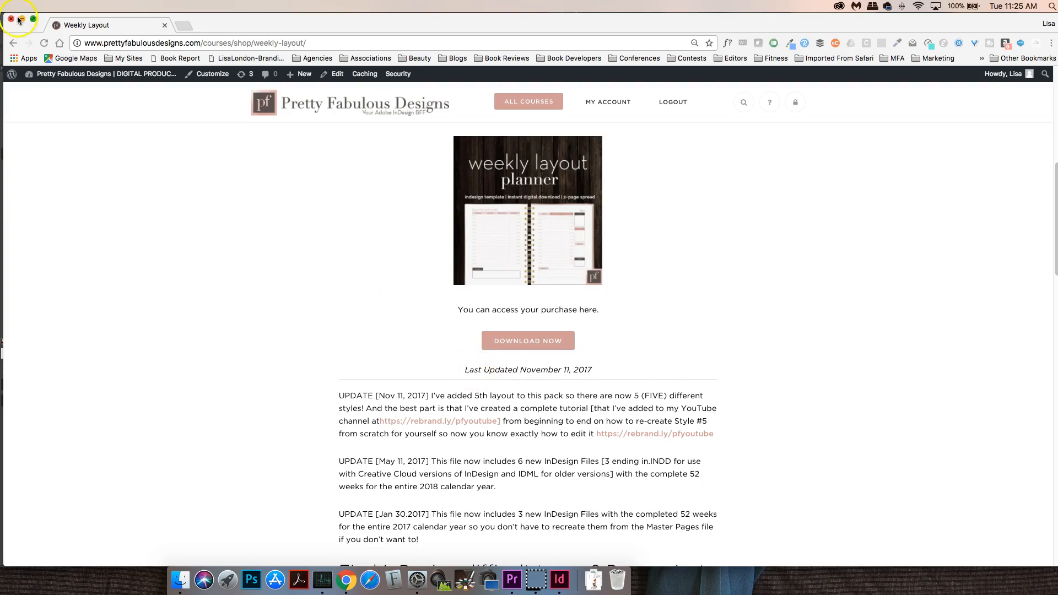
Hide the browser so the Master Page A weekly planner document is visible.
left_click(543, 579)
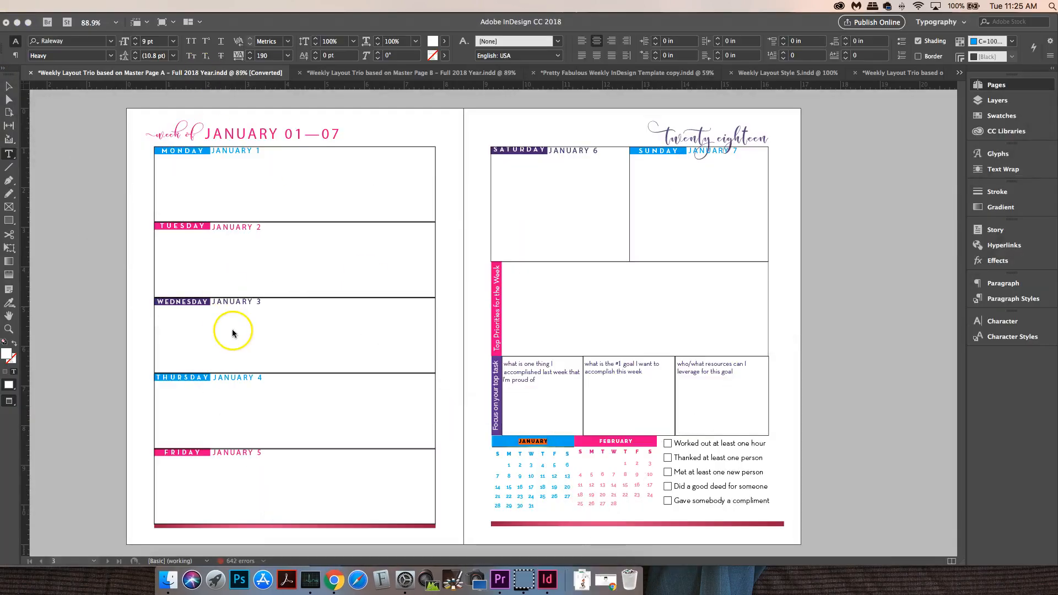
mouse_move(101, 157)
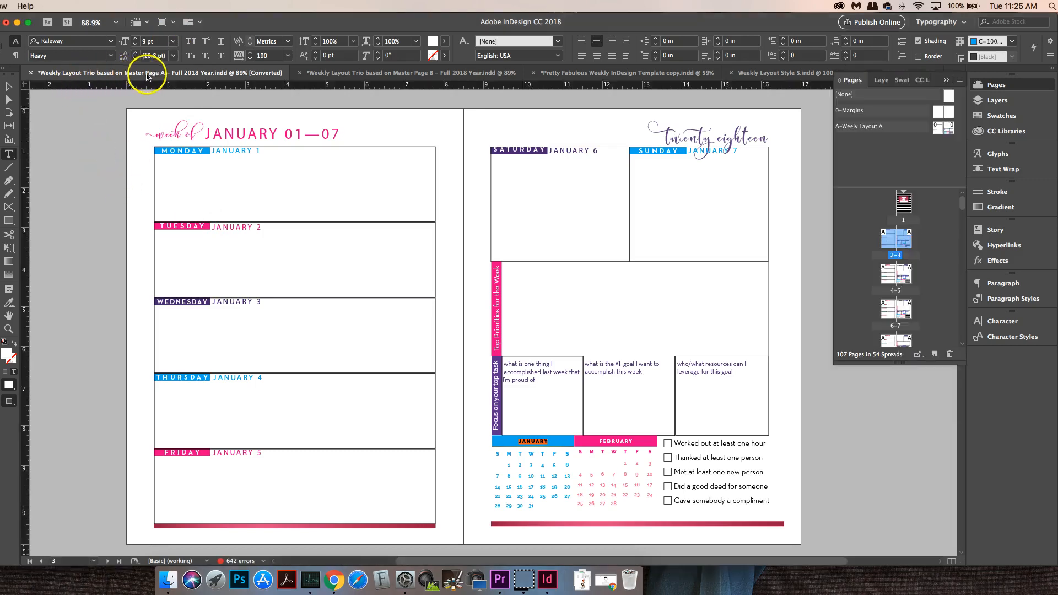
mouse_move(570, 328)
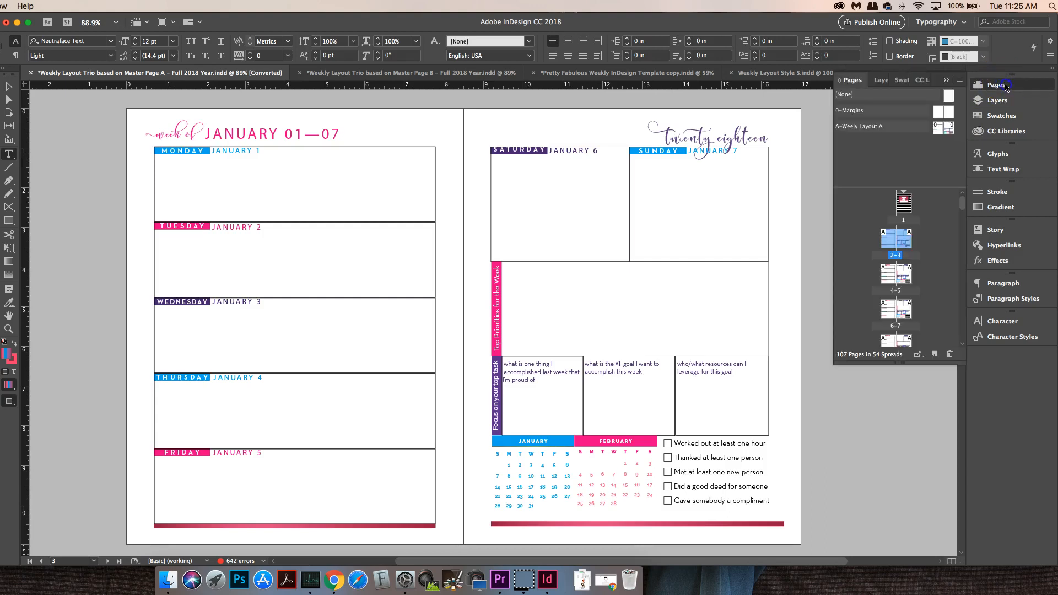
mouse_move(1018, 93)
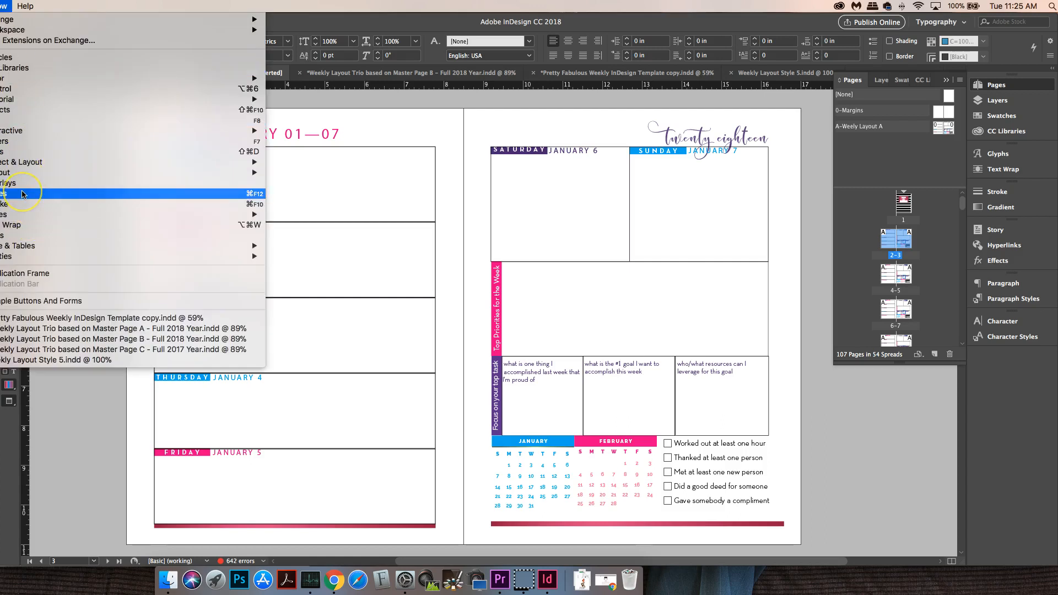
mouse_move(122, 198)
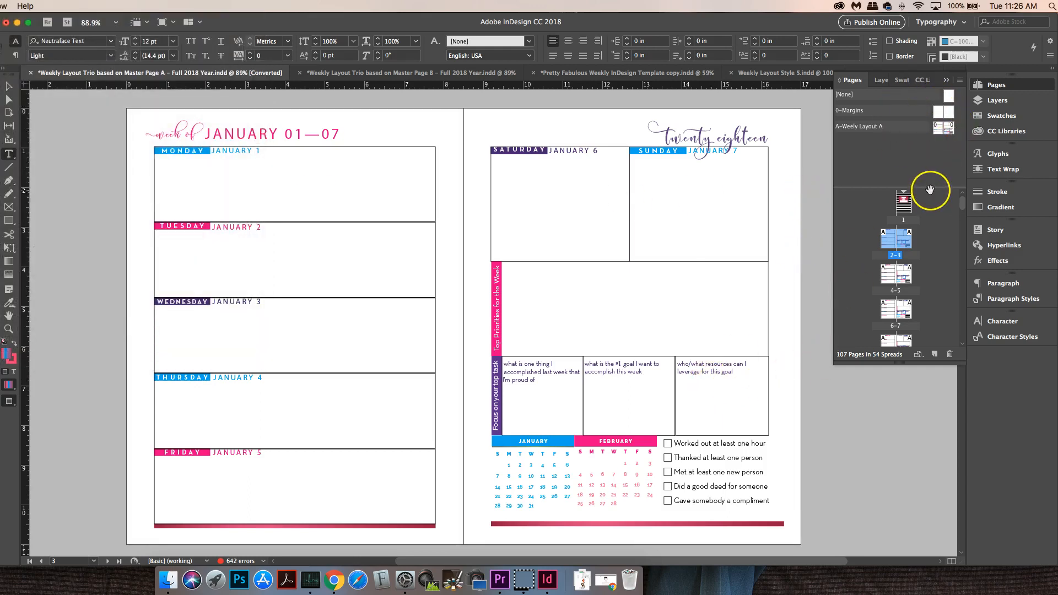
mouse_move(890, 134)
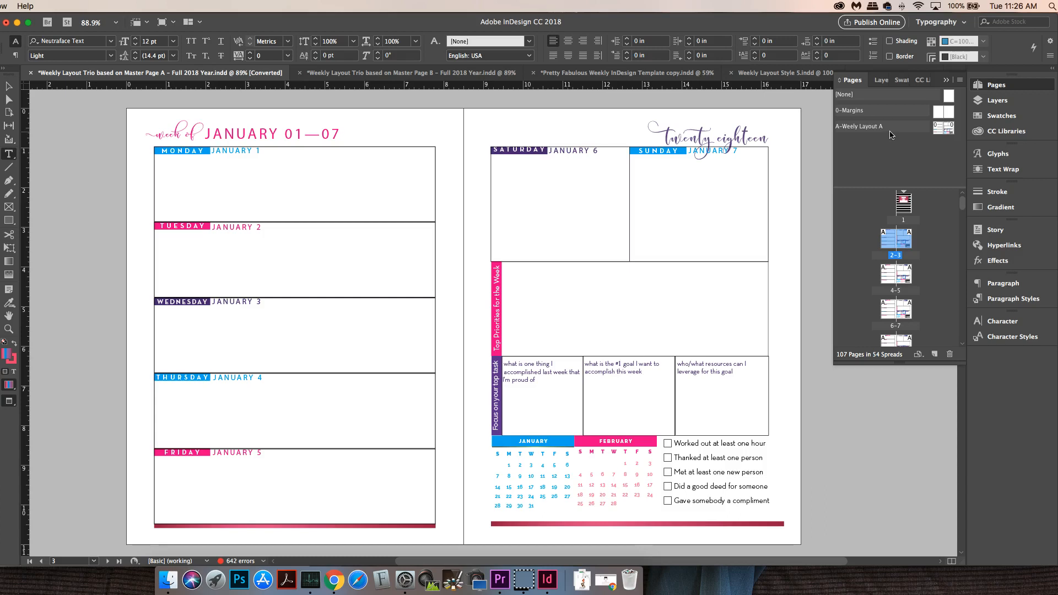
mouse_move(904, 185)
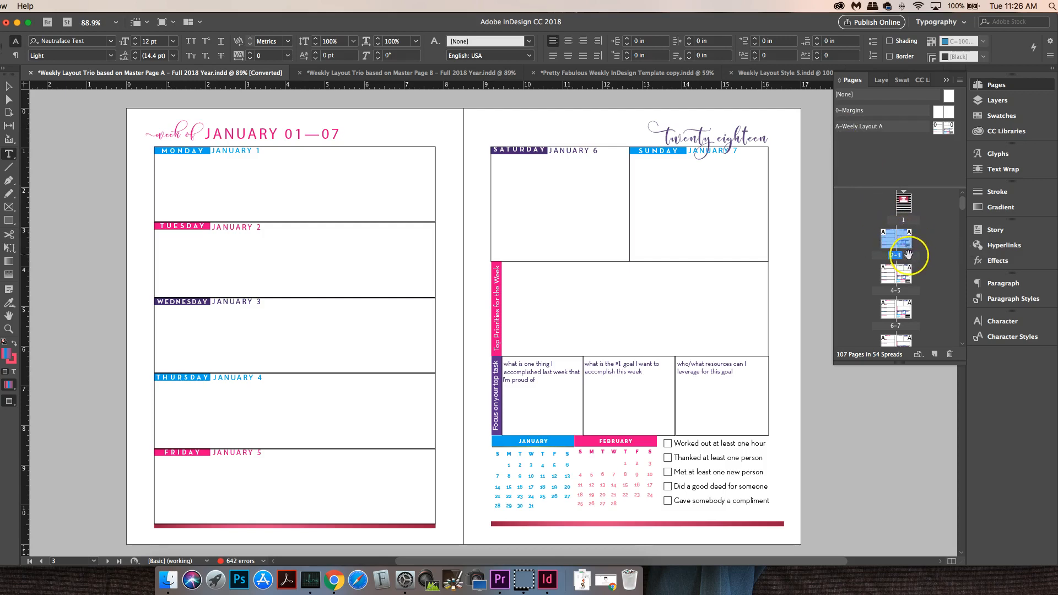
Scroll the Pages panel before hiding the panels around the January 01–07 spread.
scroll("down", 3)
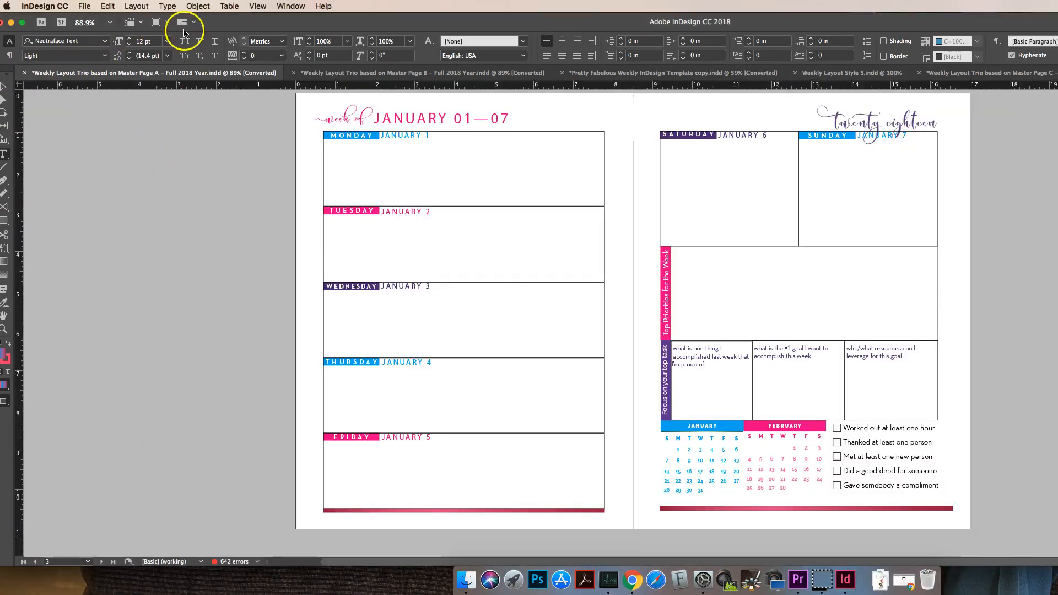
Unlock all objects on the January 01–07 spread via Object > Unlock All on Spread.
left_click(198, 6)
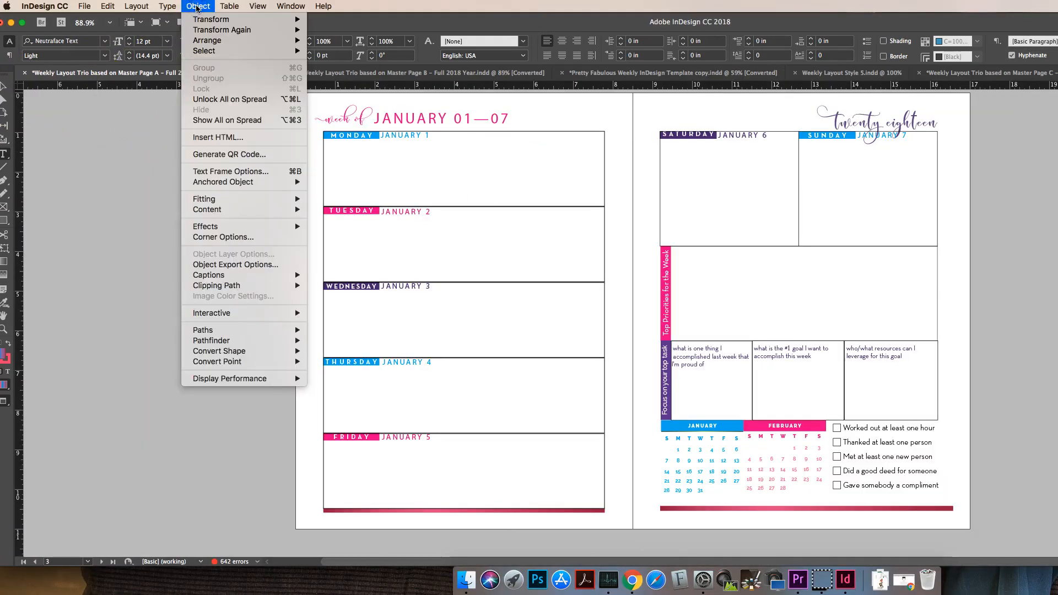
mouse_move(237, 110)
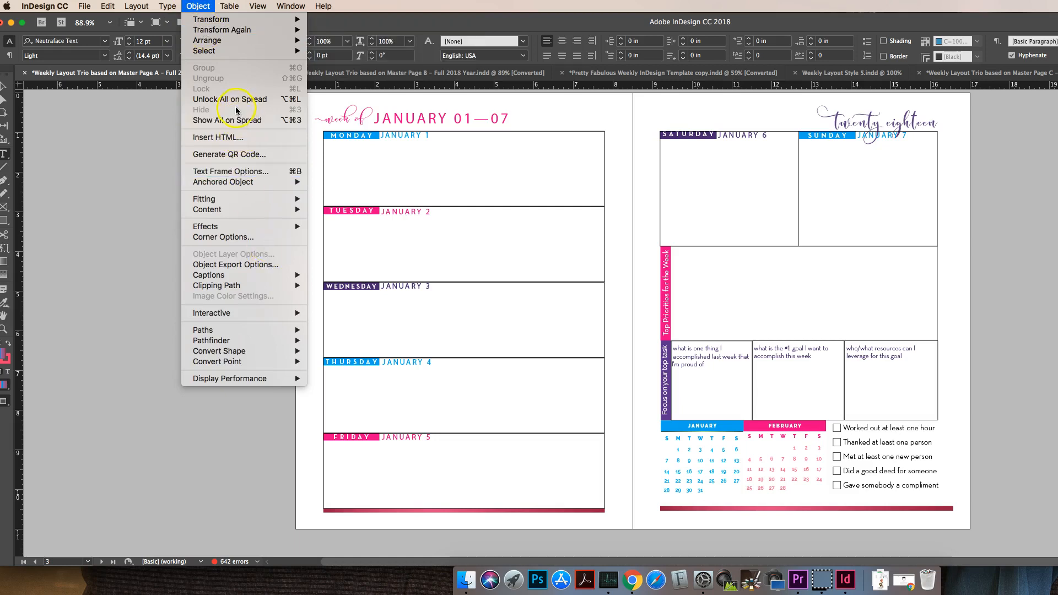
mouse_move(235, 102)
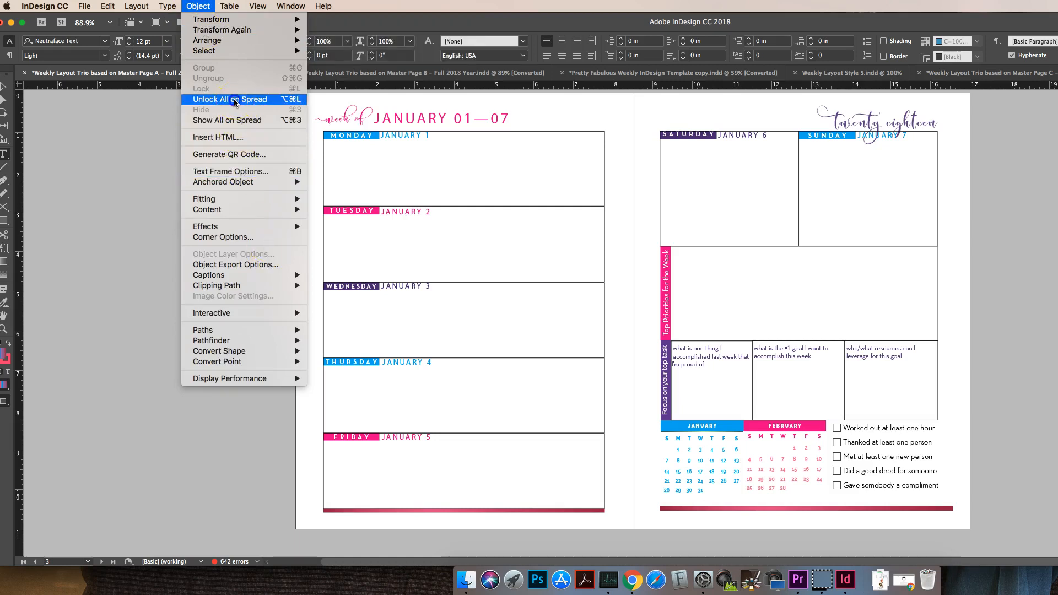
left_click(229, 99)
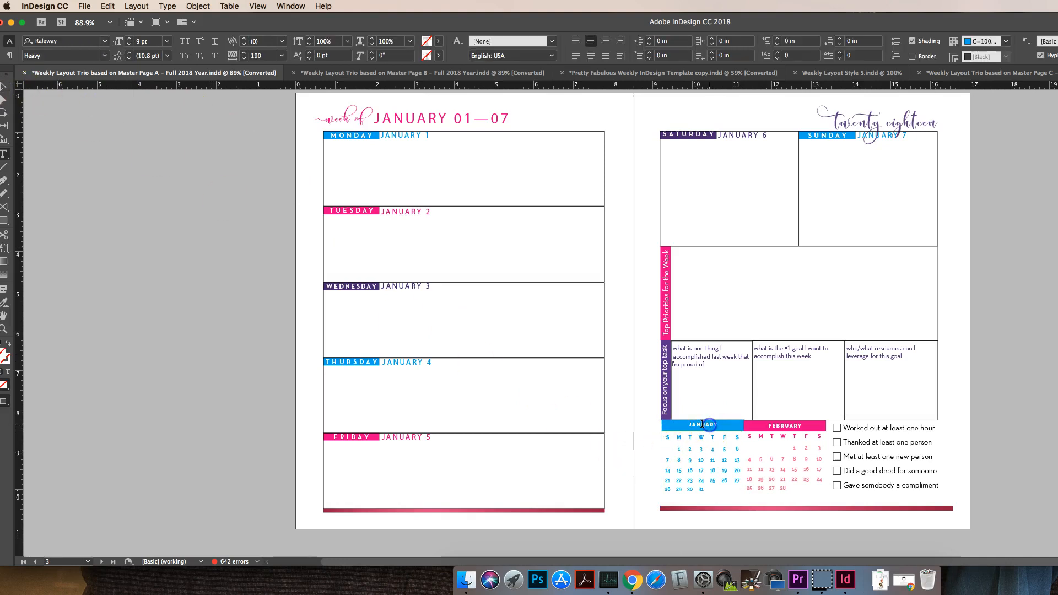
Shade the January mini-calendar header yellow and set its label text colour to Paper.
left_click(703, 425)
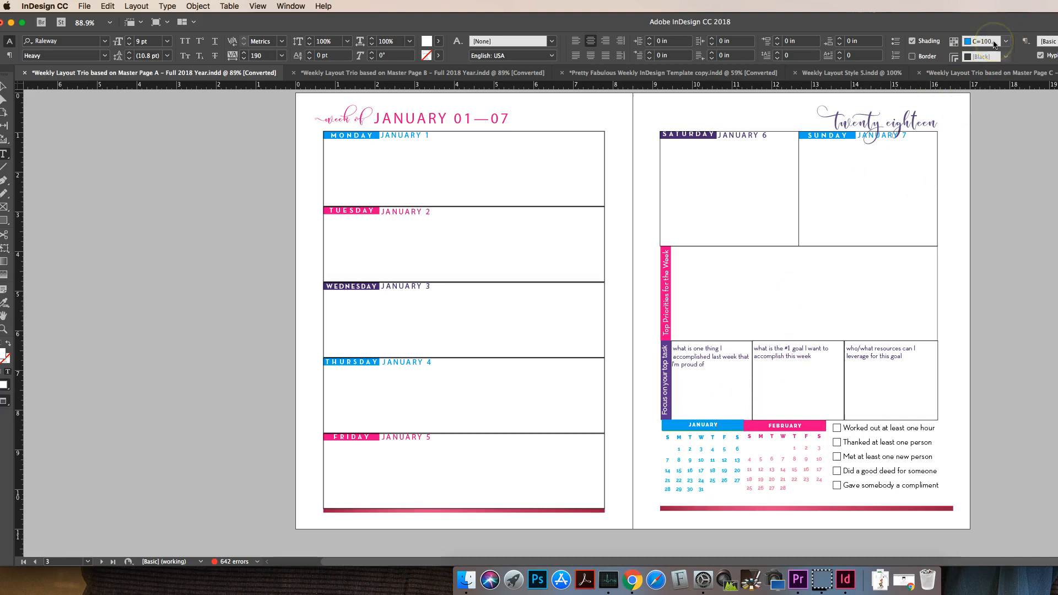
left_click(1005, 41)
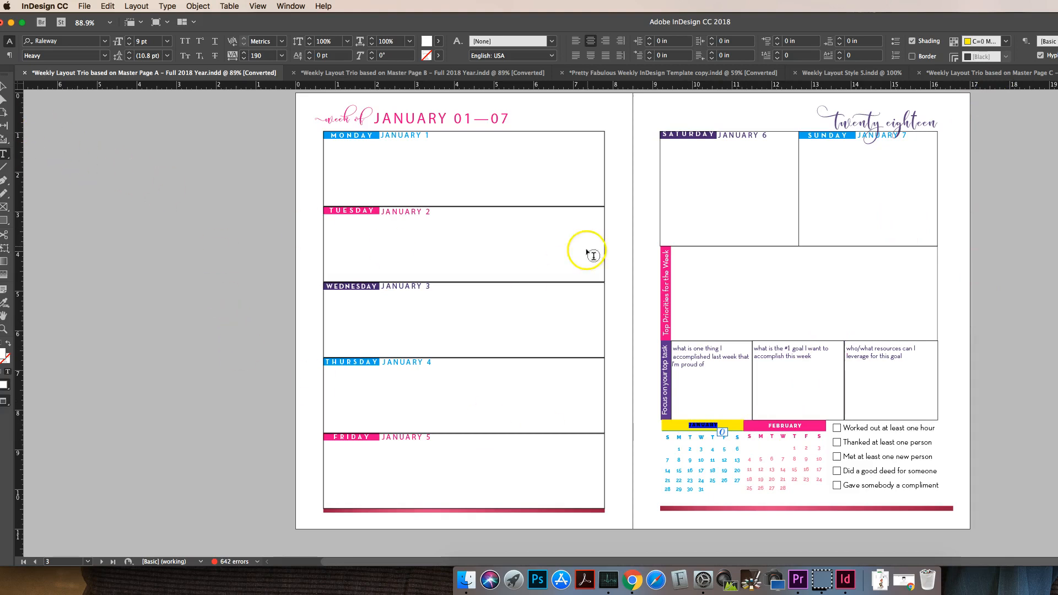
left_click(440, 41)
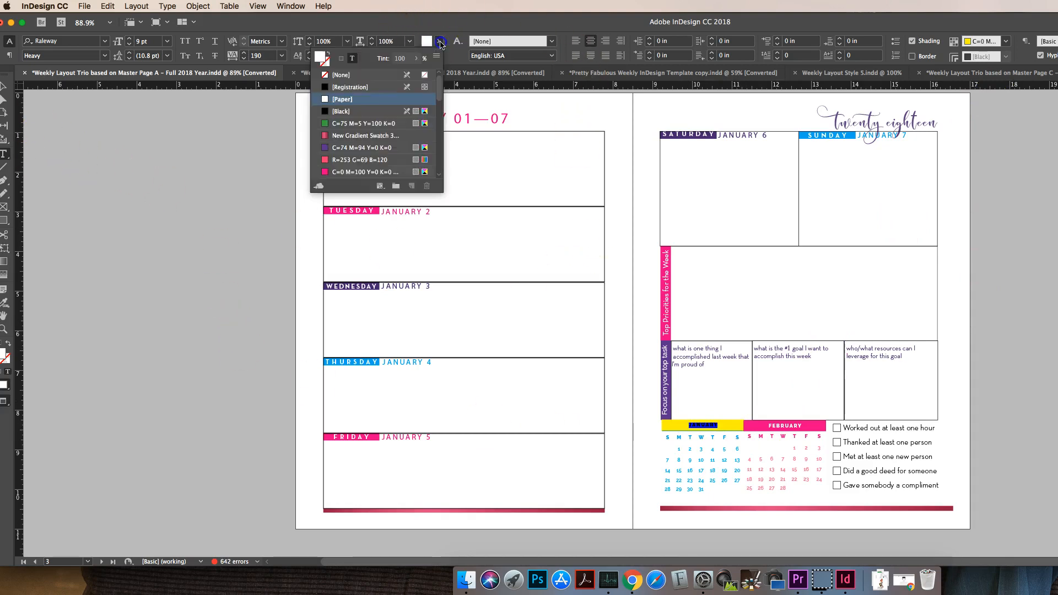
mouse_move(358, 141)
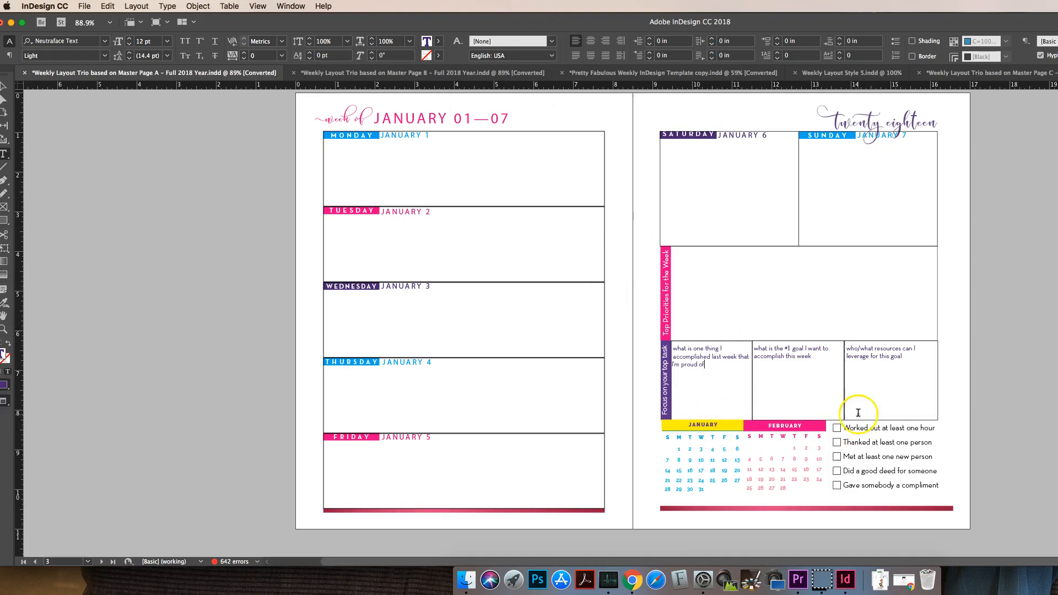
mouse_move(691, 439)
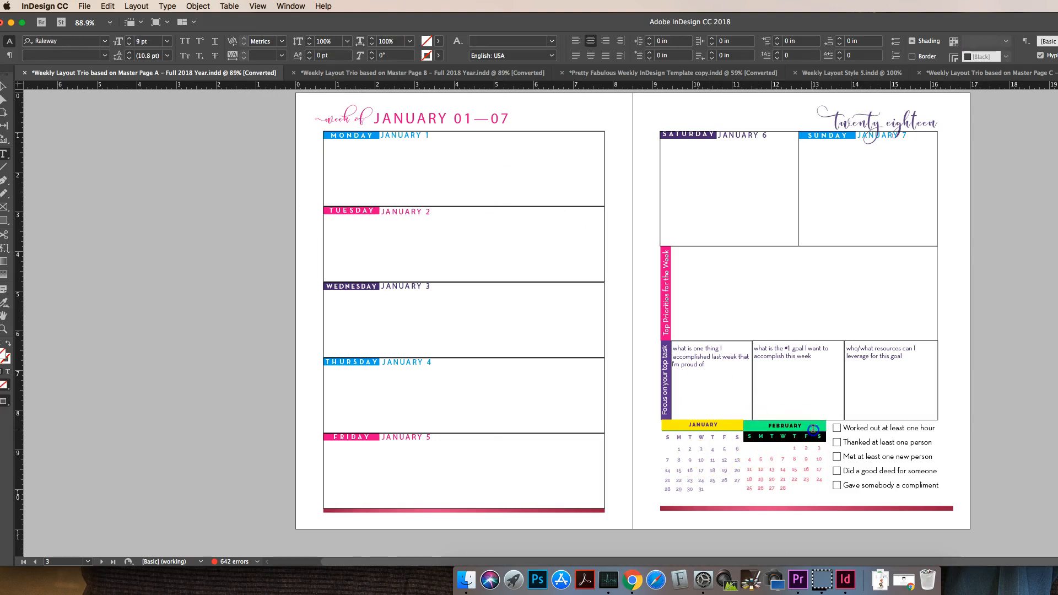
Select the February mini-calendar header to give it its green shading.
left_click(772, 425)
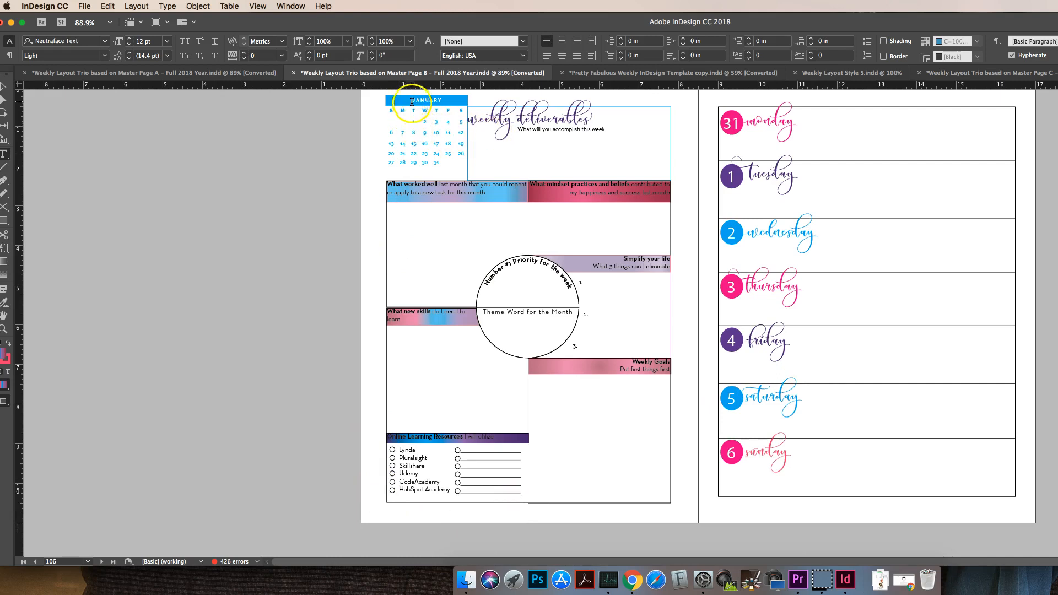
left_click(413, 101)
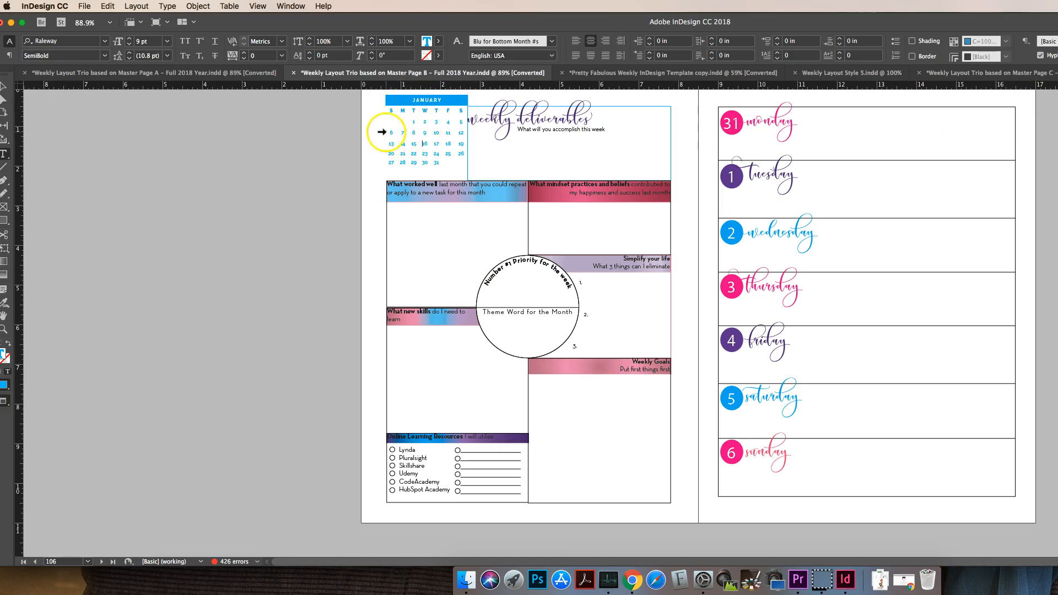
left_click(199, 6)
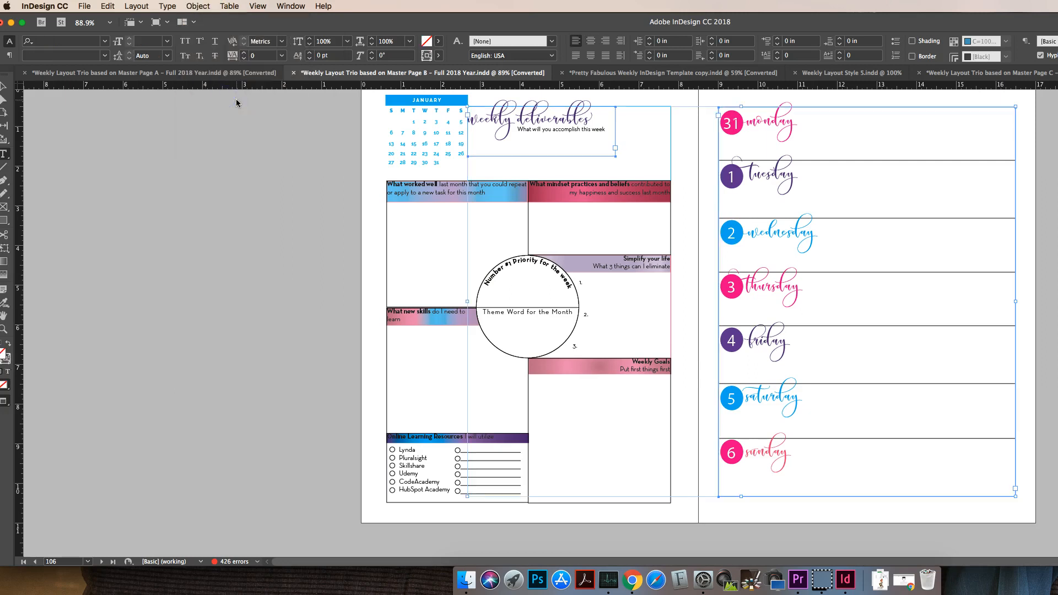
left_click(198, 6)
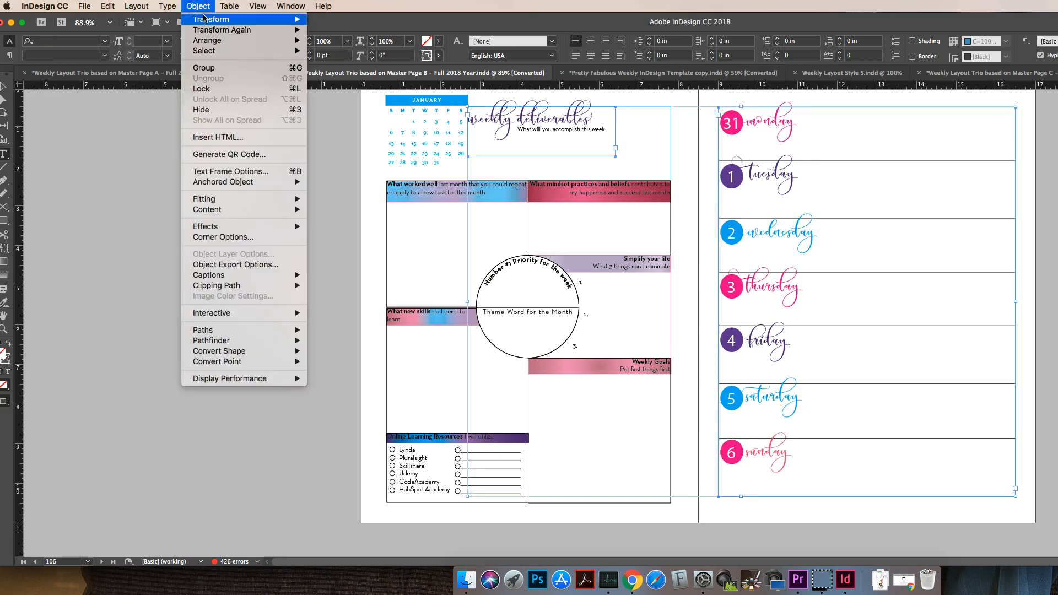
left_click(406, 103)
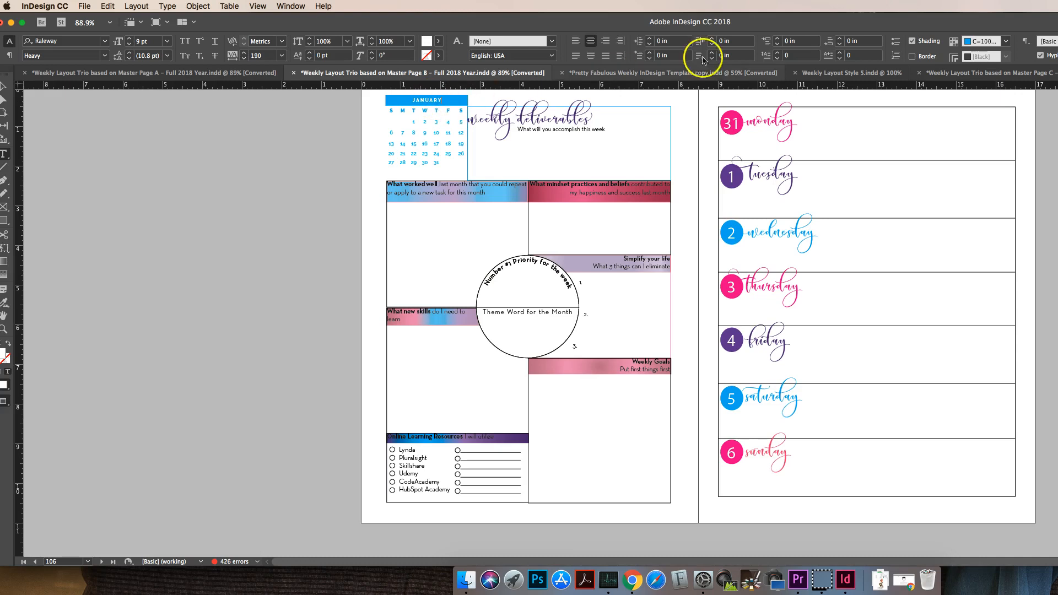
Shade the January header mint green (R=187 G=225 B=213), recolour its text, and browse date-grid swatches.
left_click(1012, 41)
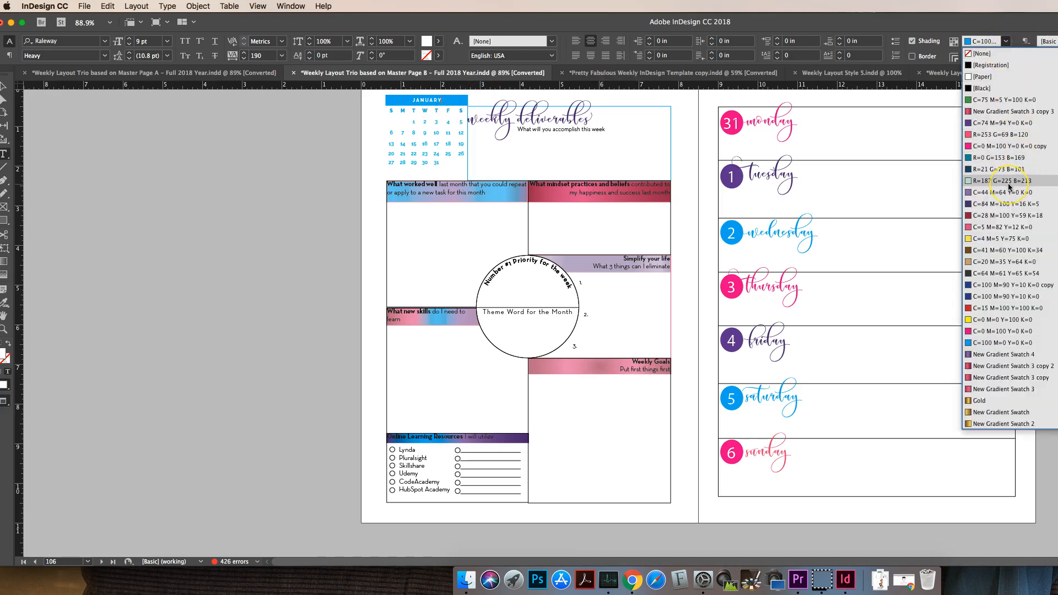
left_click(987, 181)
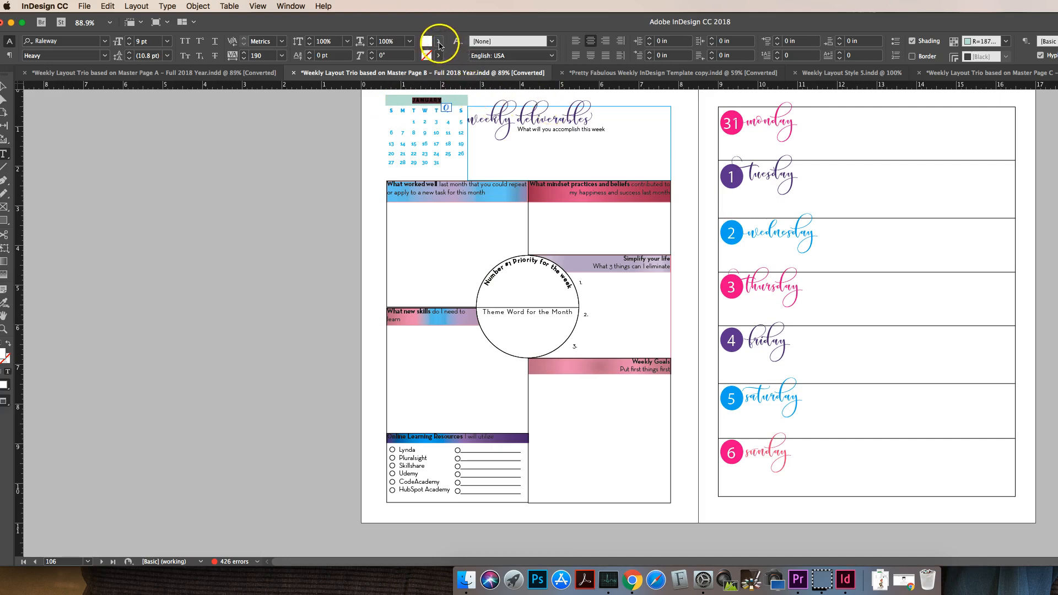
left_click(438, 55)
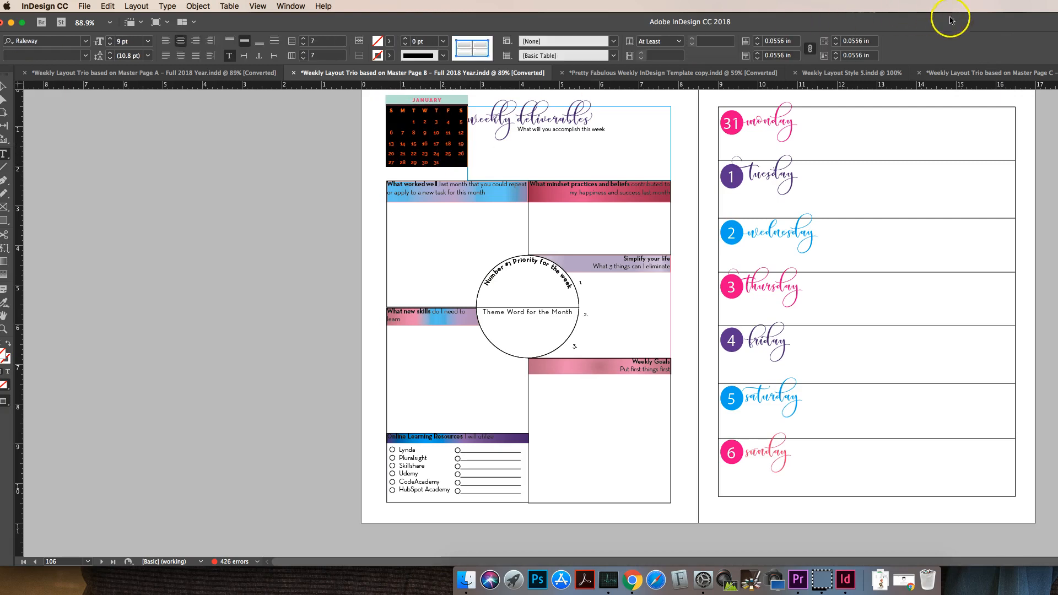
left_click(388, 41)
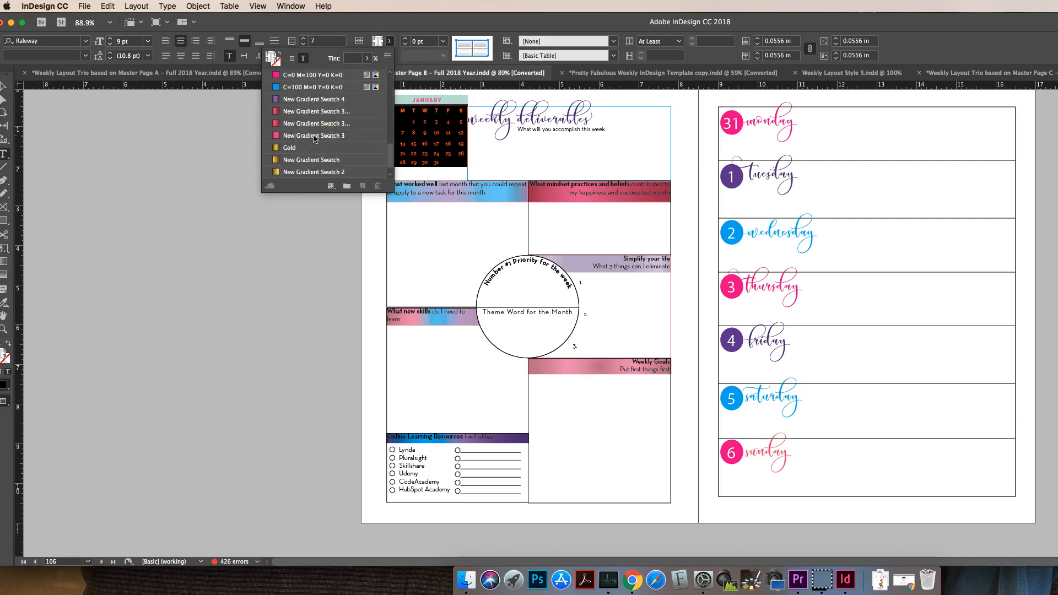
scroll("down", 3)
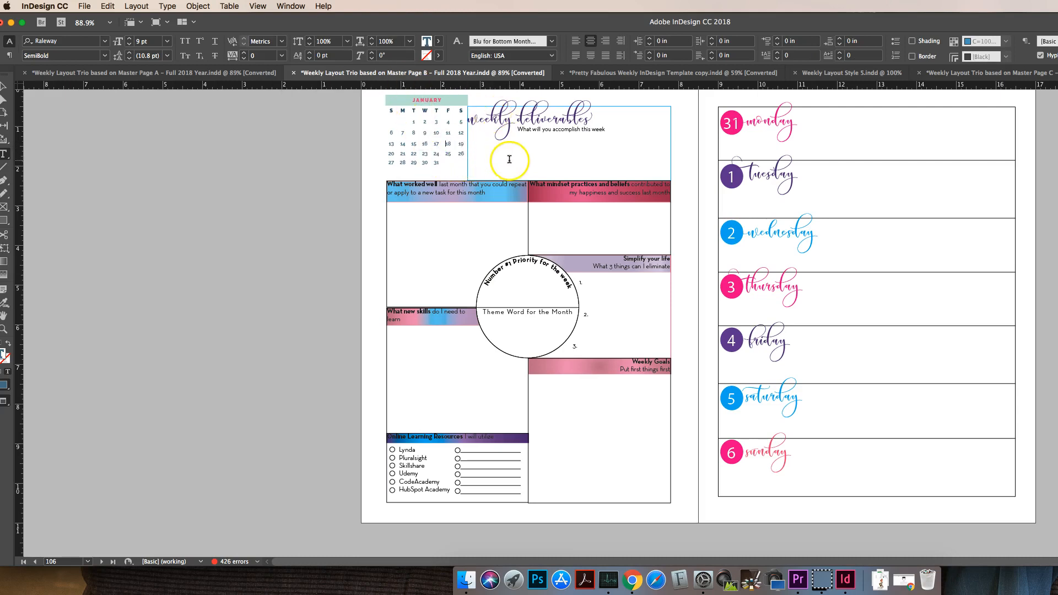
mouse_move(335, 84)
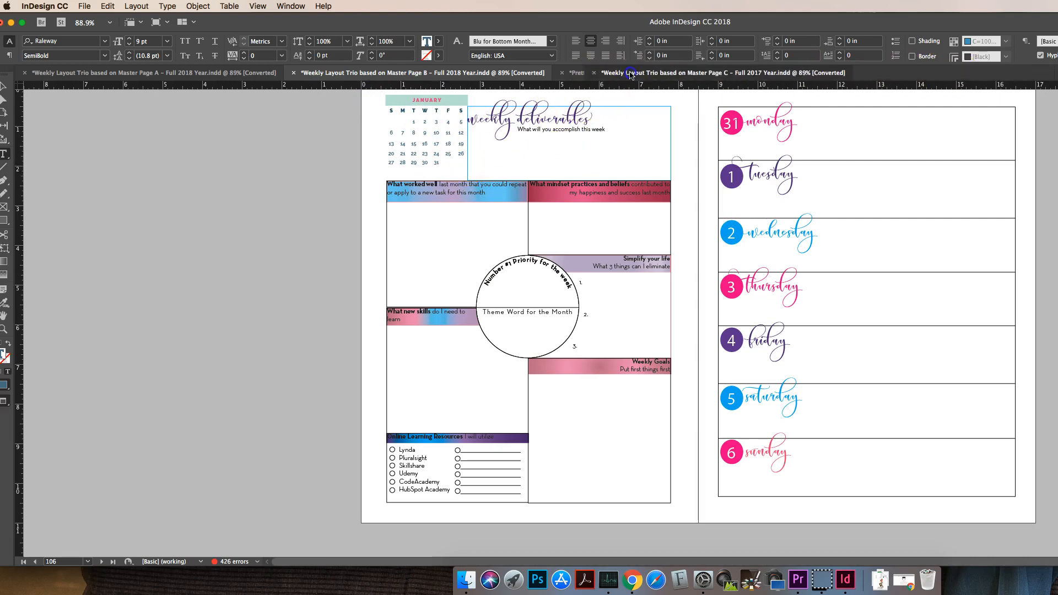
Switch to the 'Weekly Layout Trio based on Master Page C – Full 2017 Year.indd' document.
left_click(632, 73)
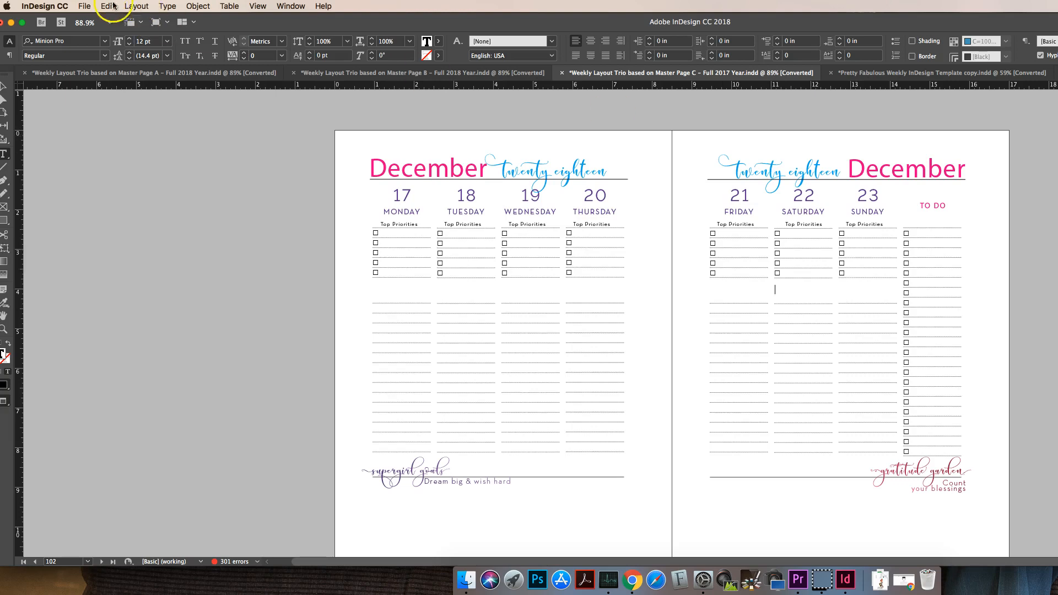
left_click(197, 6)
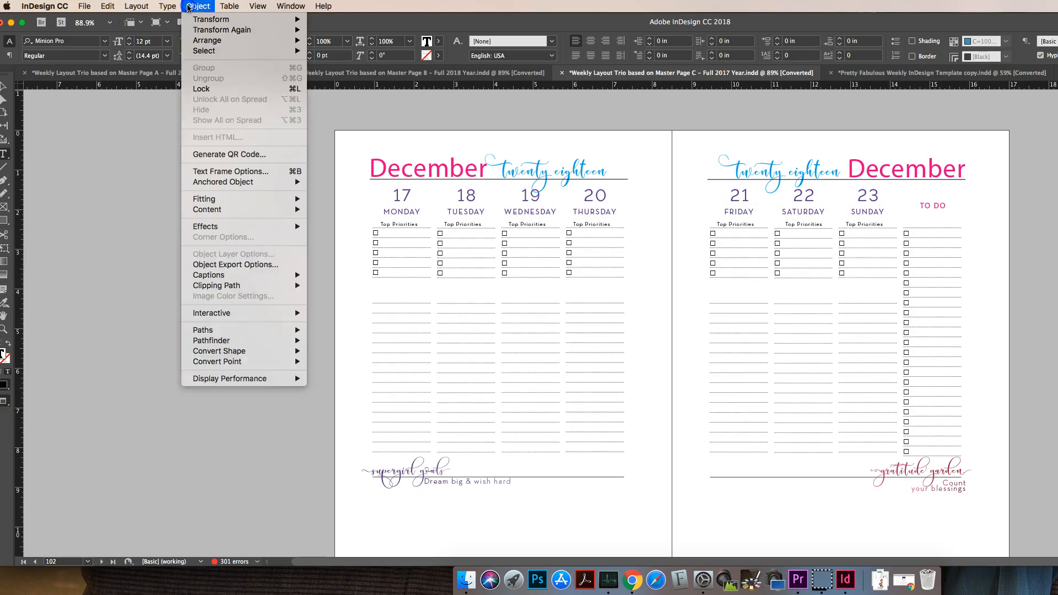
mouse_move(210, 106)
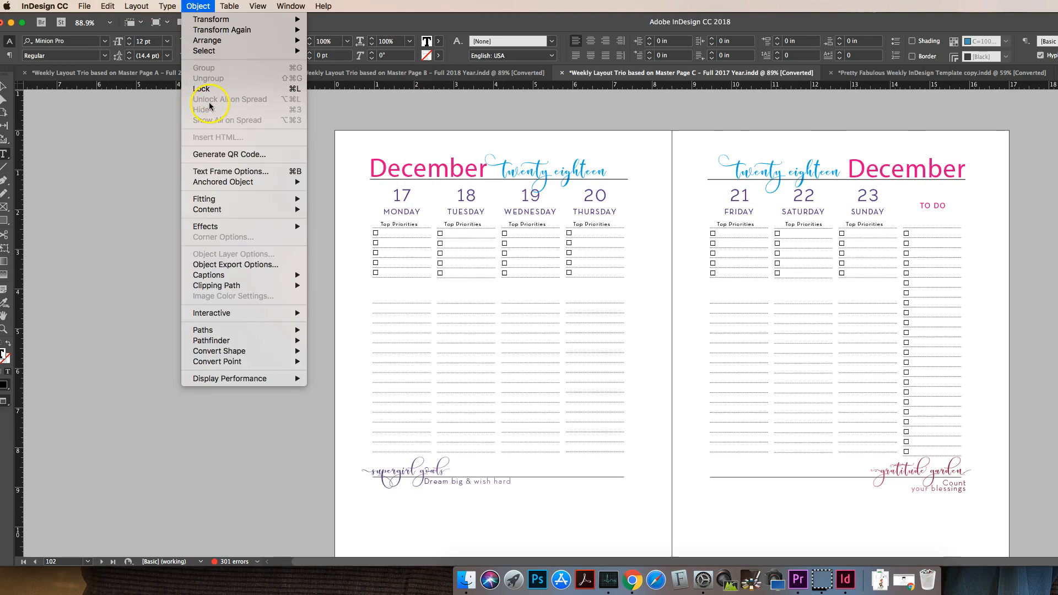
mouse_move(240, 101)
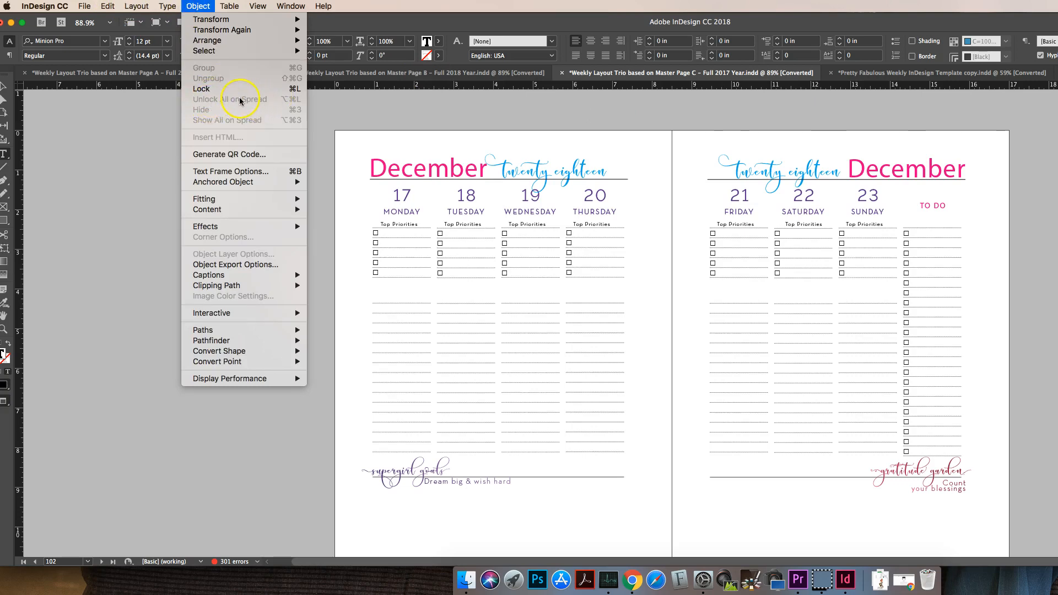
left_click(462, 177)
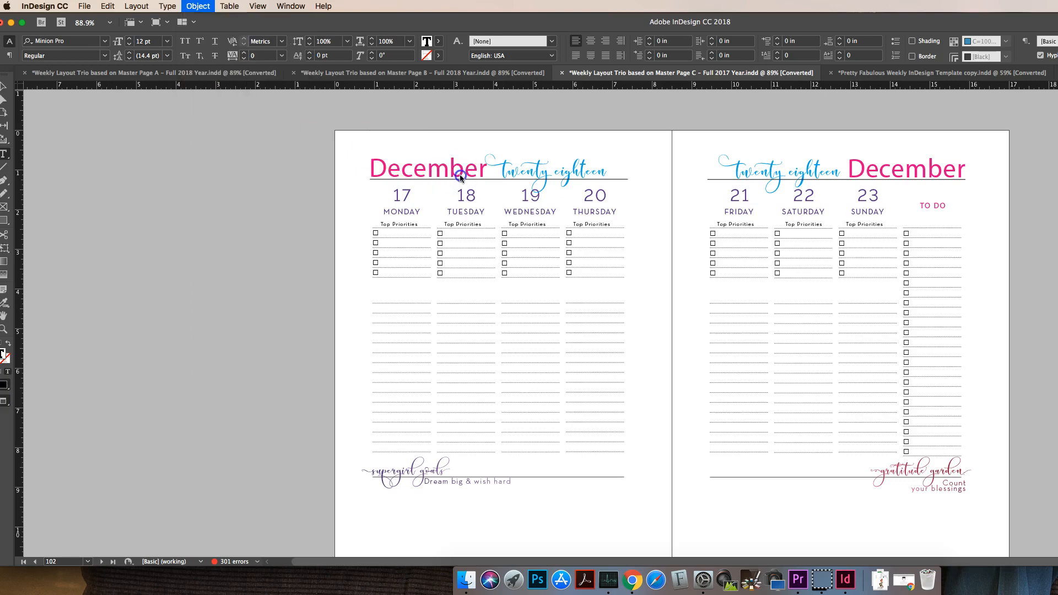
left_click(465, 212)
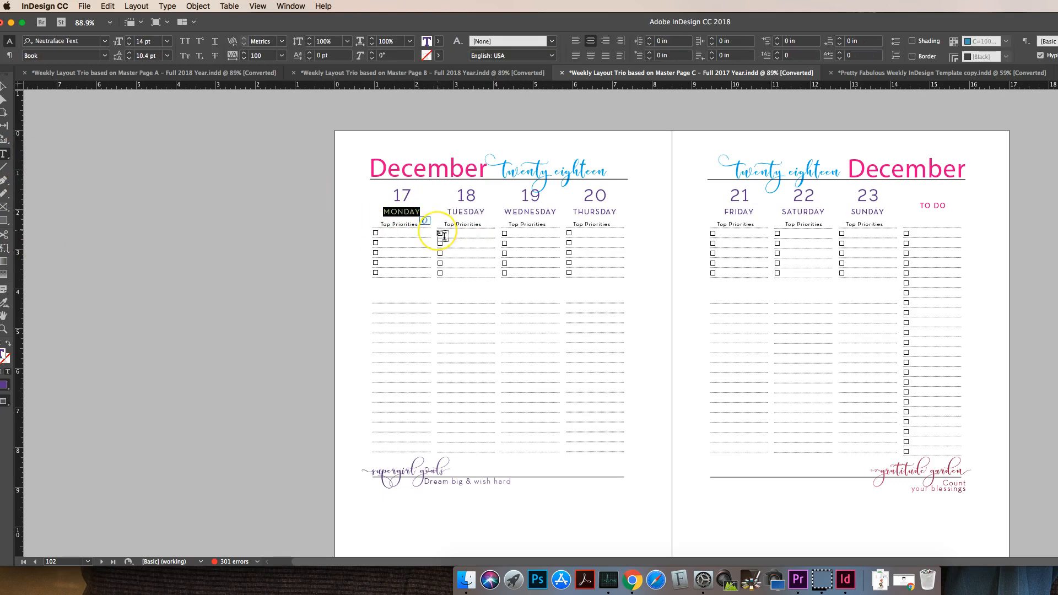
Retype MONDAY as Miercoles and TUESDAY as Vendredi on the December 17–23 spread.
type("Mia")
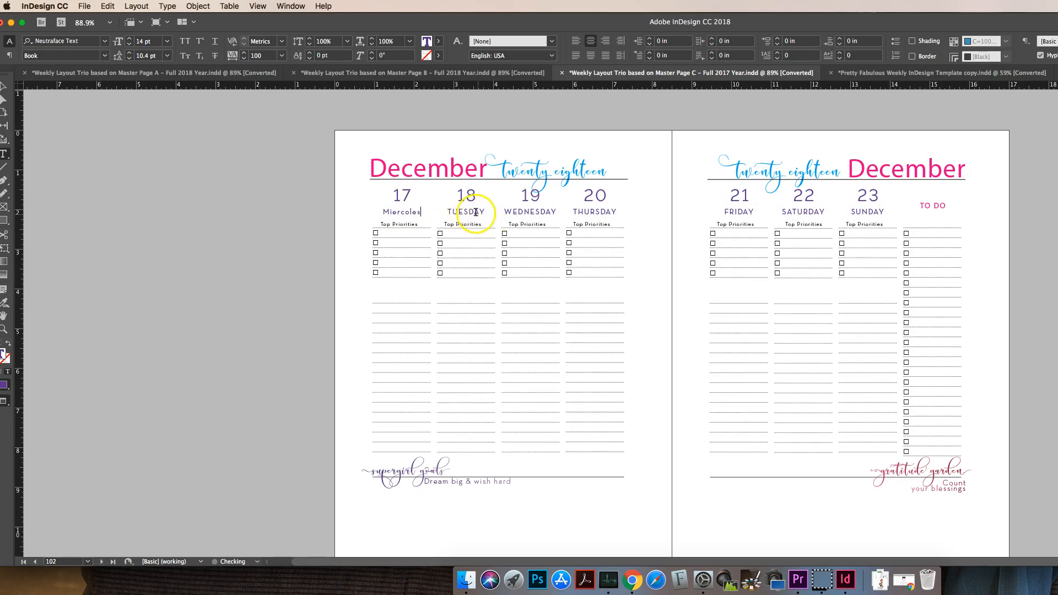
double_click(467, 212)
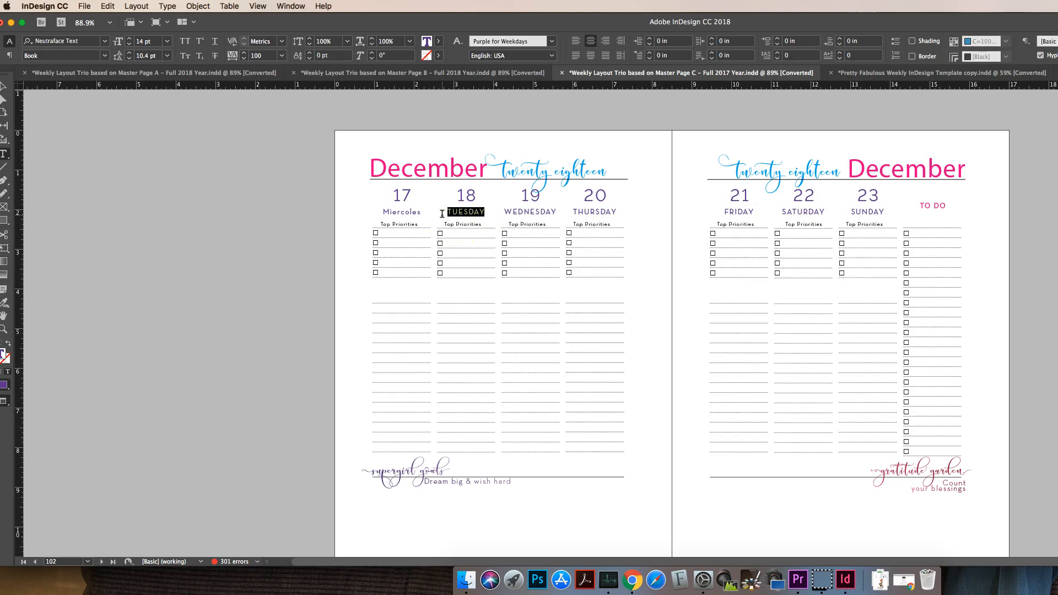
type("Vendredi")
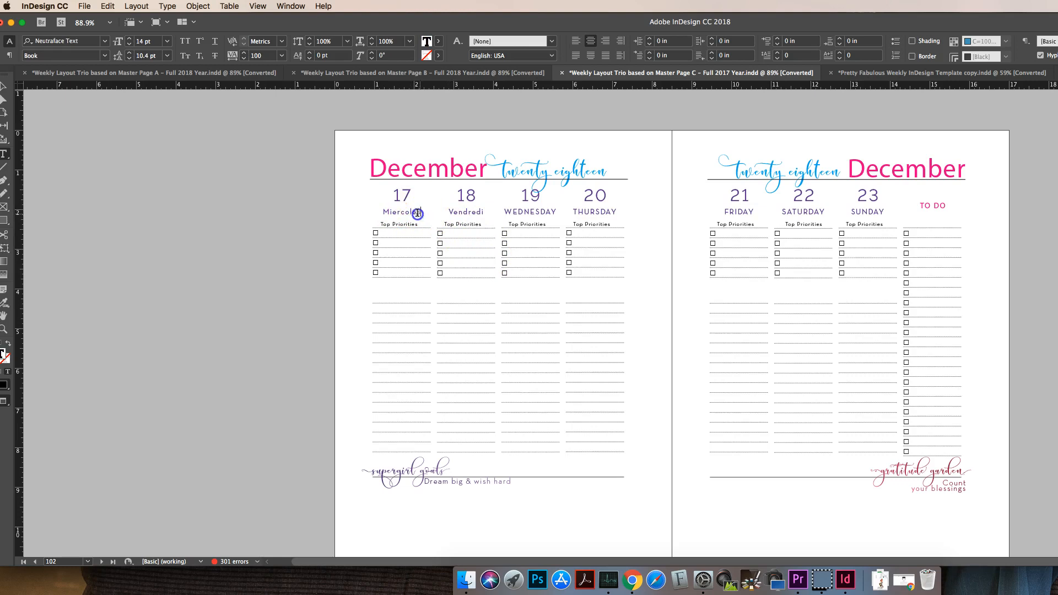
left_click(401, 212)
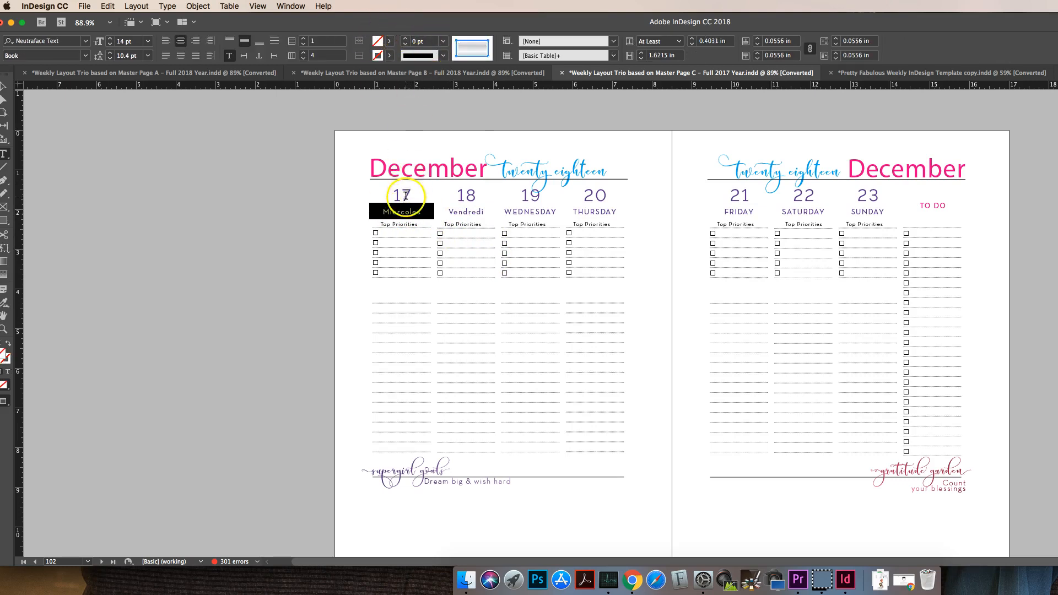
double_click(401, 212)
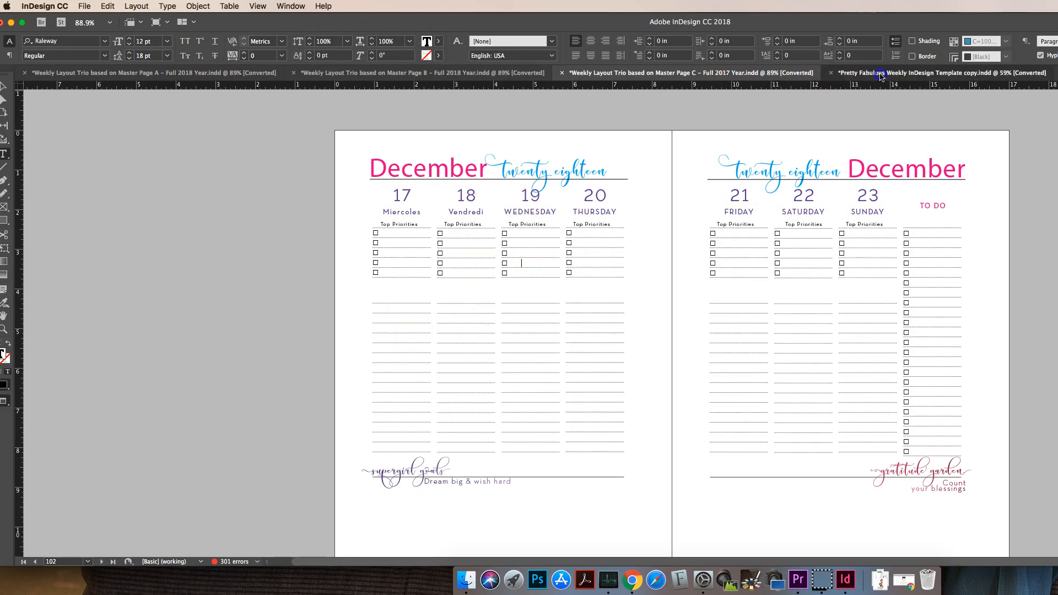
Switch to the Pretty Fabulous template copy and scroll to its weekly spread.
left_click(904, 73)
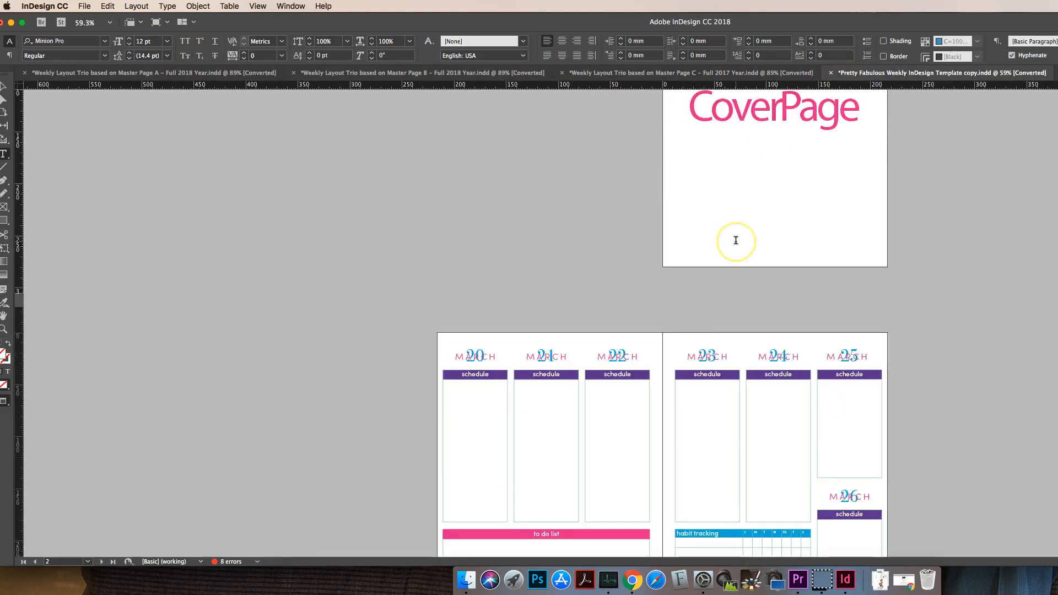
scroll("down", 3)
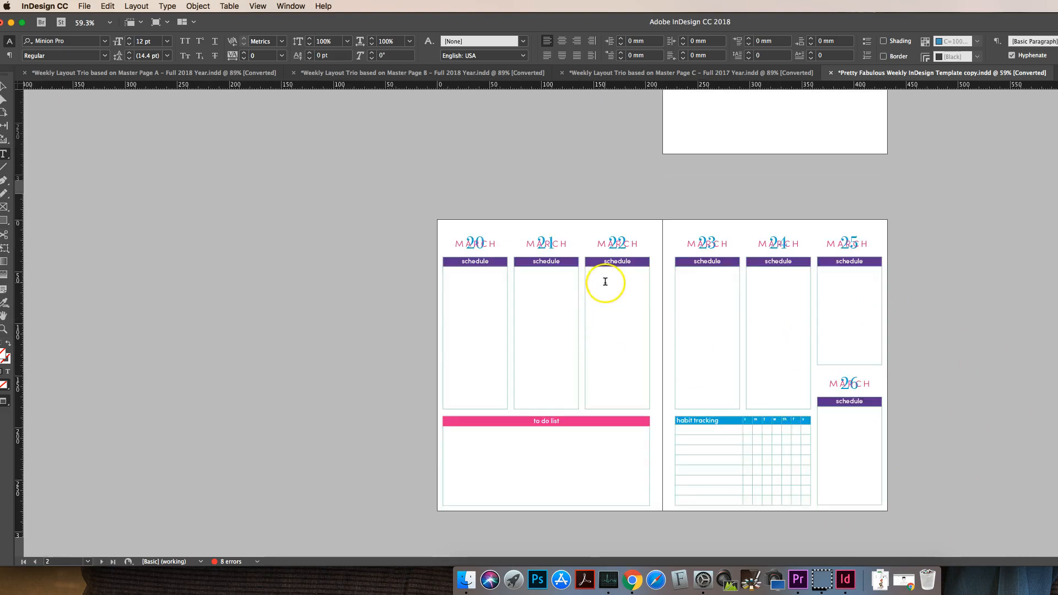
left_click(605, 282)
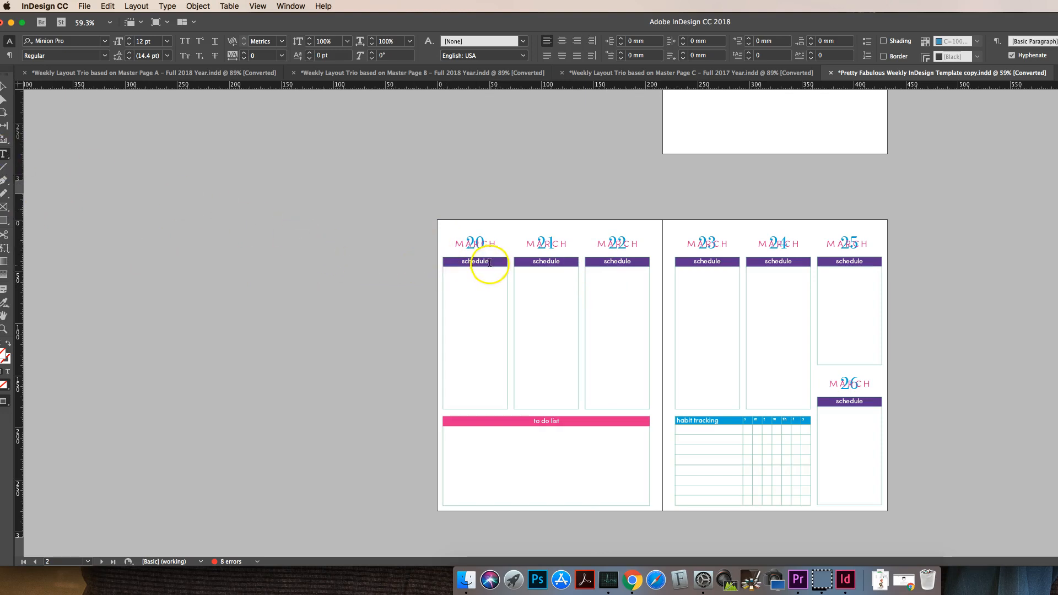
Replace the first column's 'schedule' header with 'to do list' and select its cell.
double_click(473, 261)
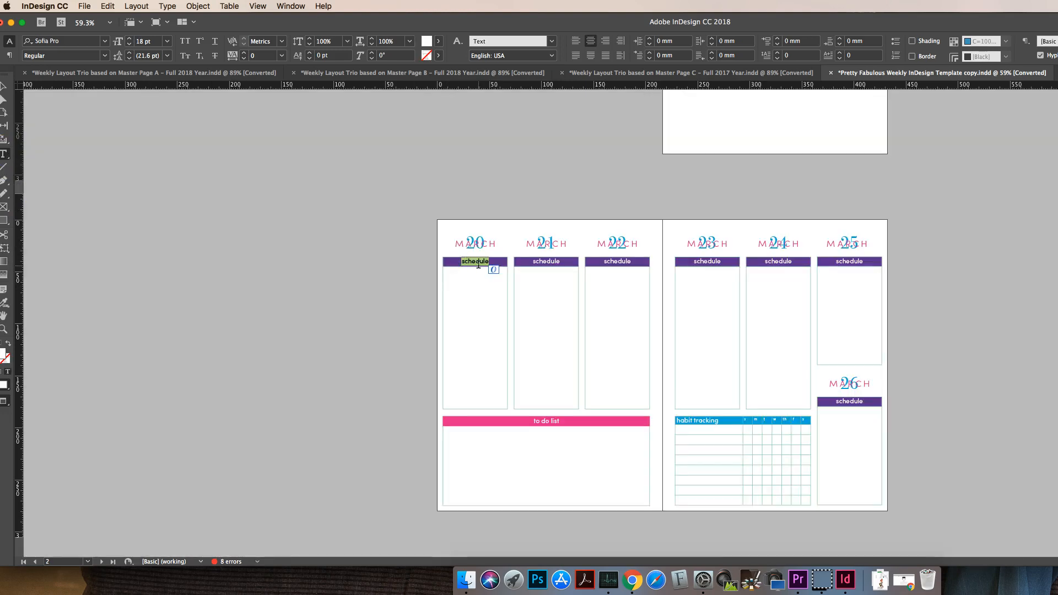
type("to list")
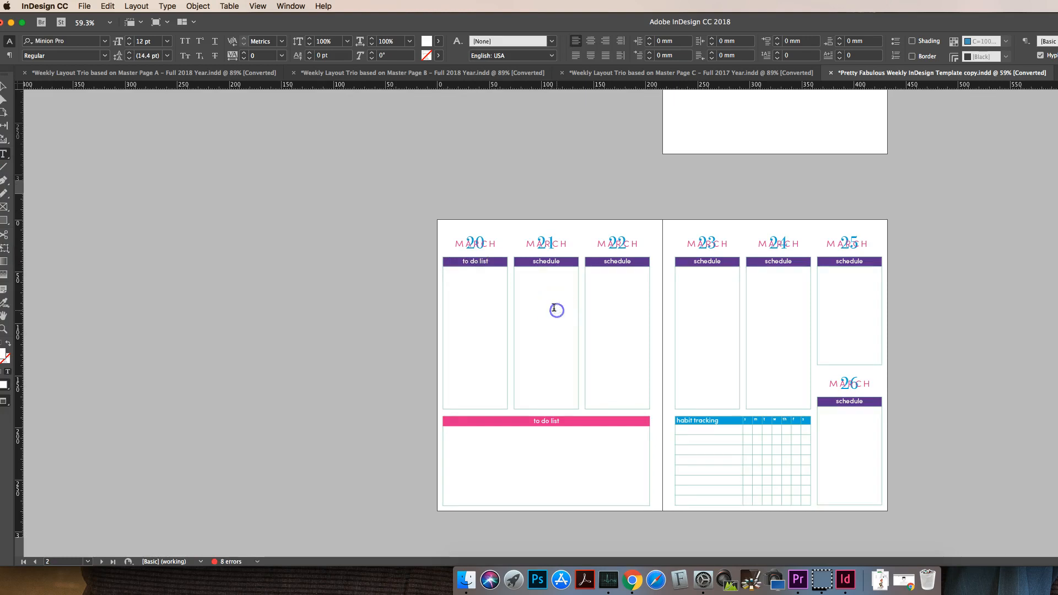
left_click(459, 262)
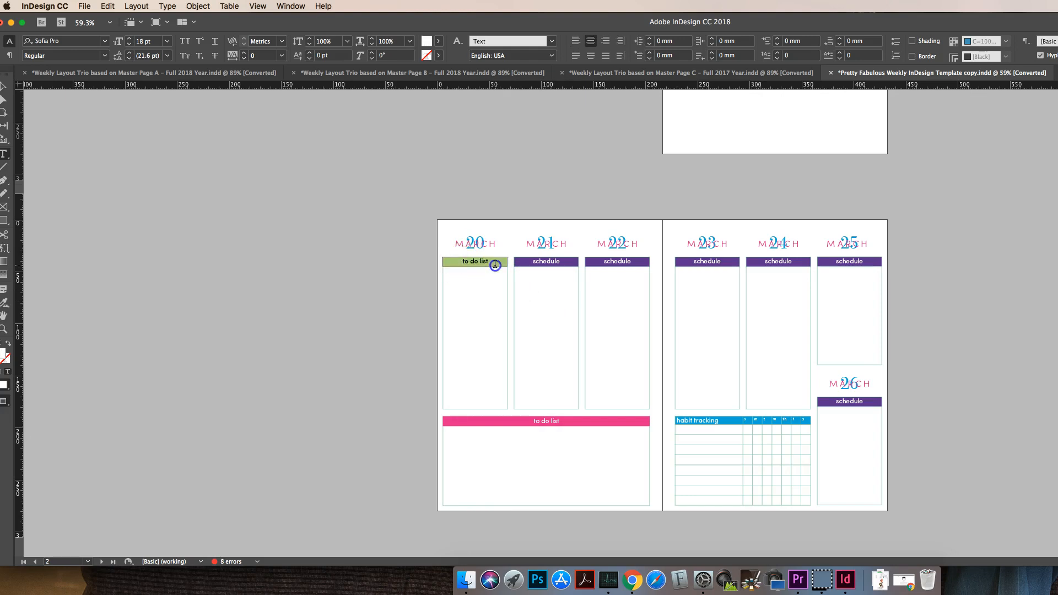
left_click(495, 264)
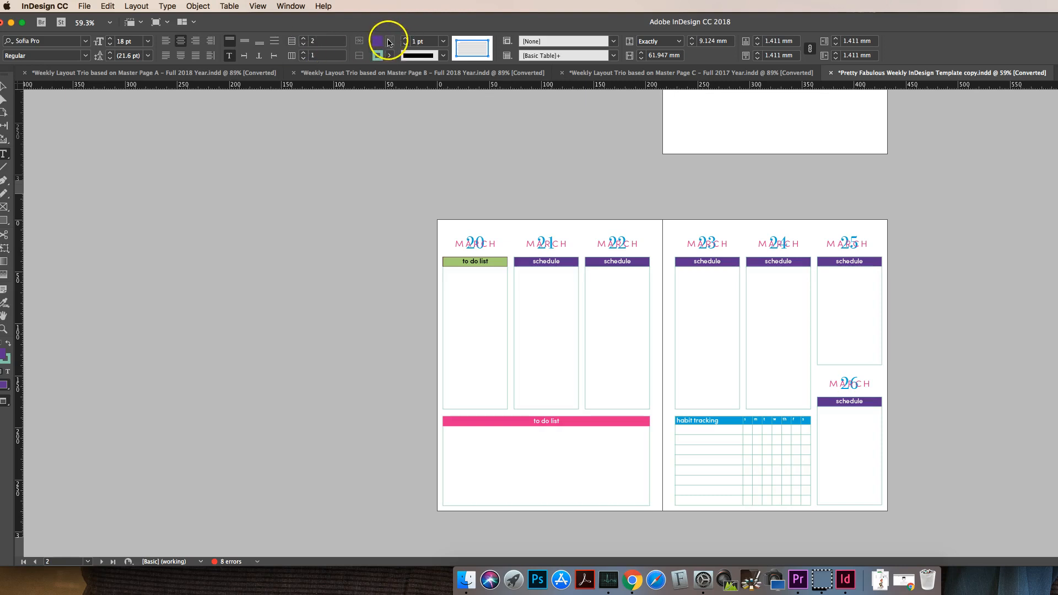
Fill the to do list header cell with the yellow C=0 M=0 Y=100 K=0 swatch.
left_click(380, 42)
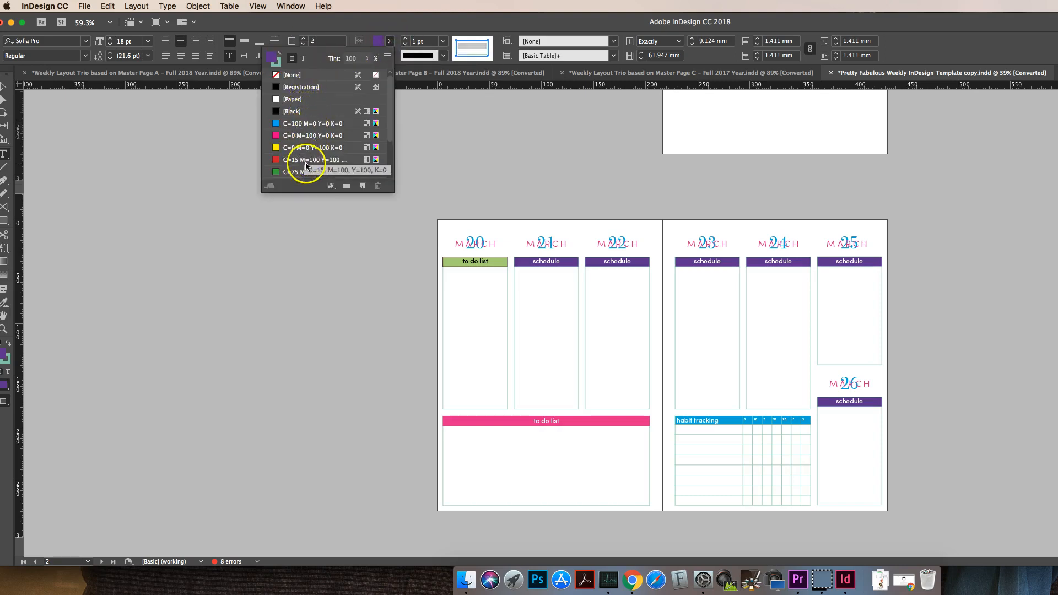
left_click(292, 147)
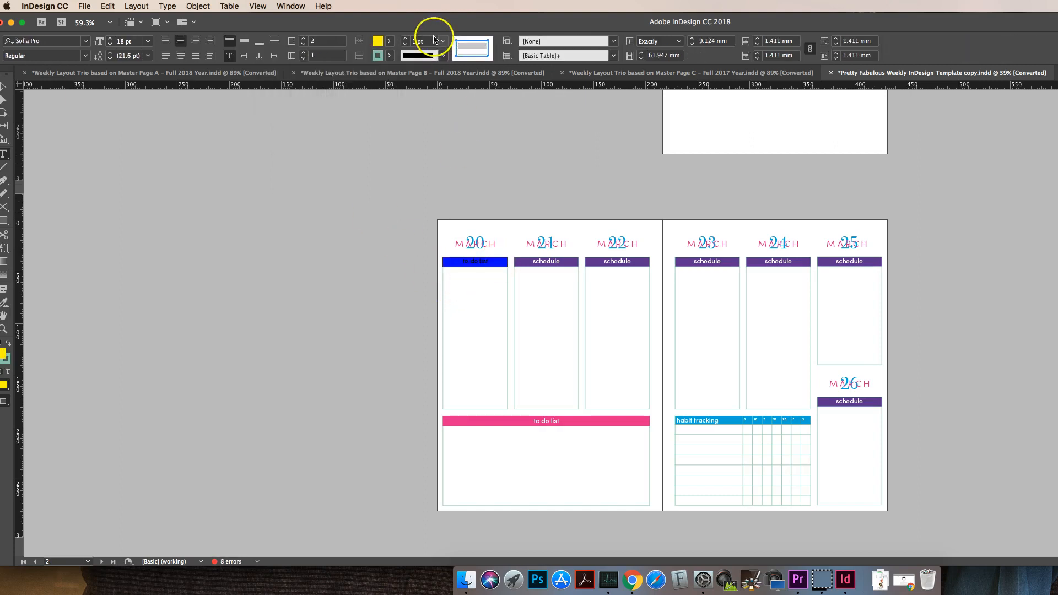
left_click(304, 57)
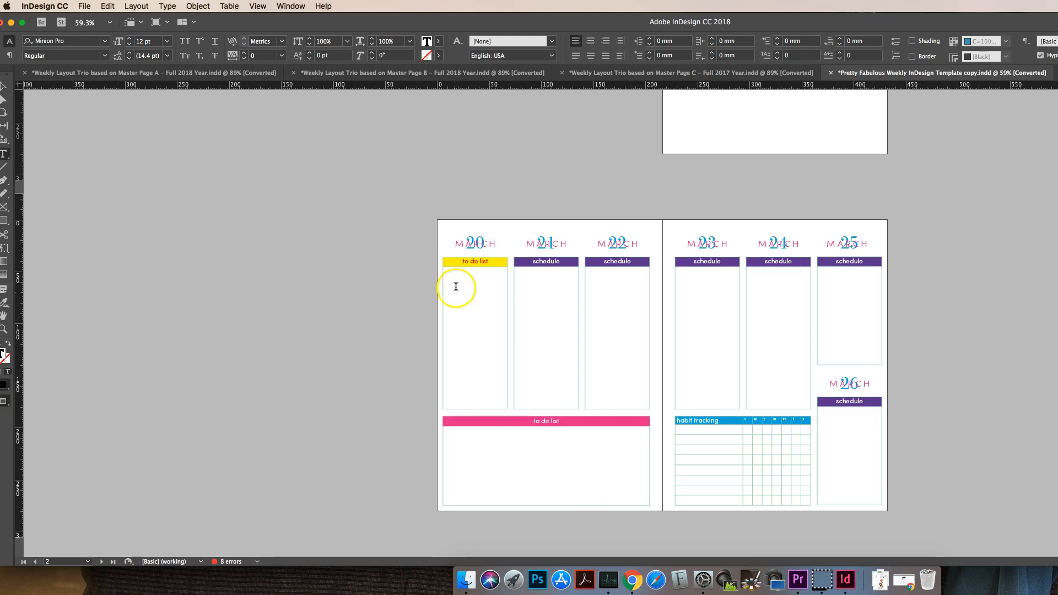
left_click(448, 270)
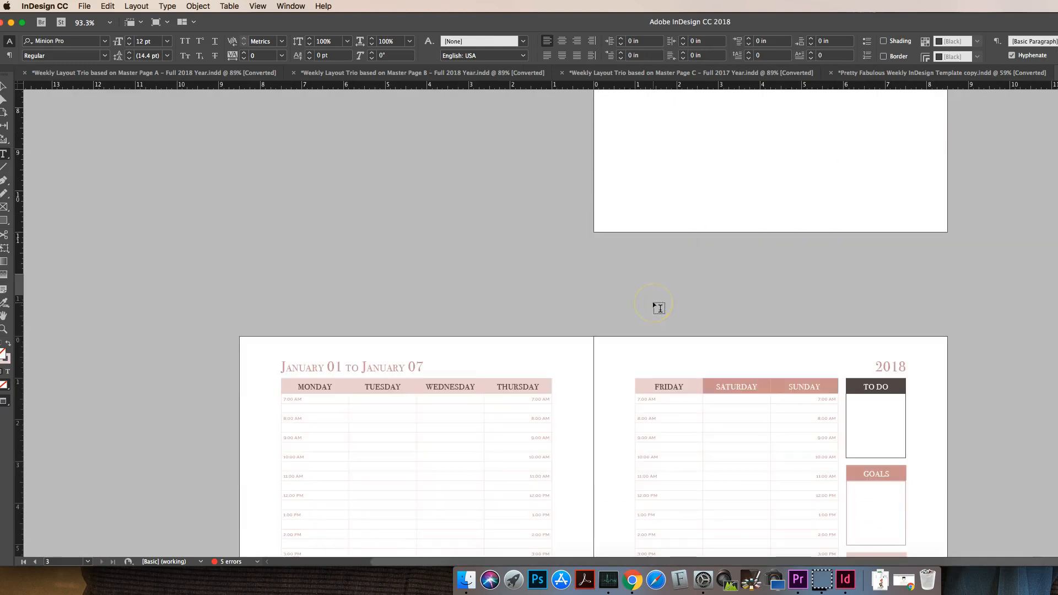
mouse_move(656, 306)
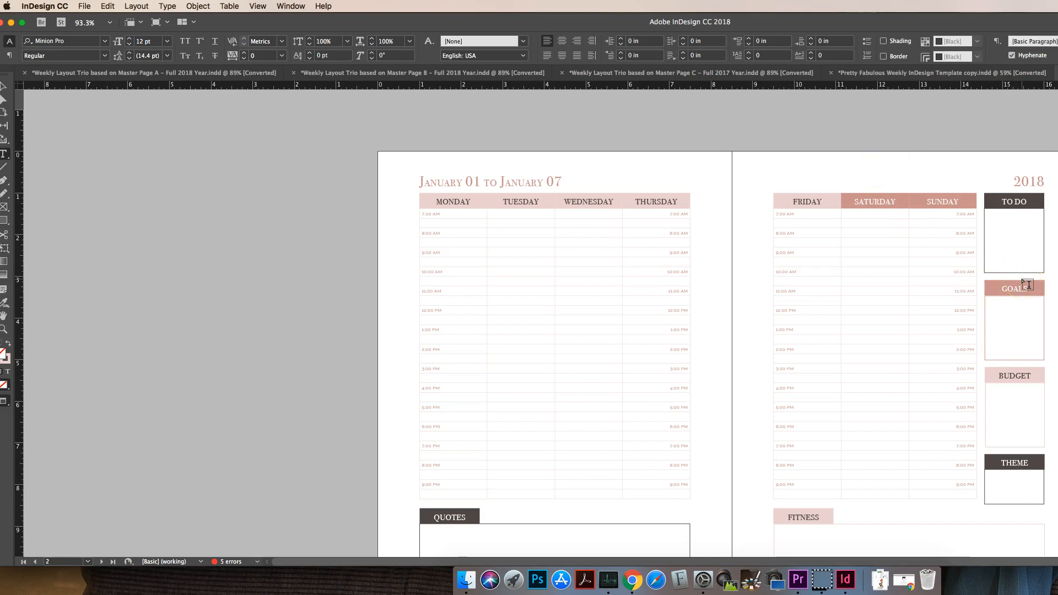
mouse_move(355, 121)
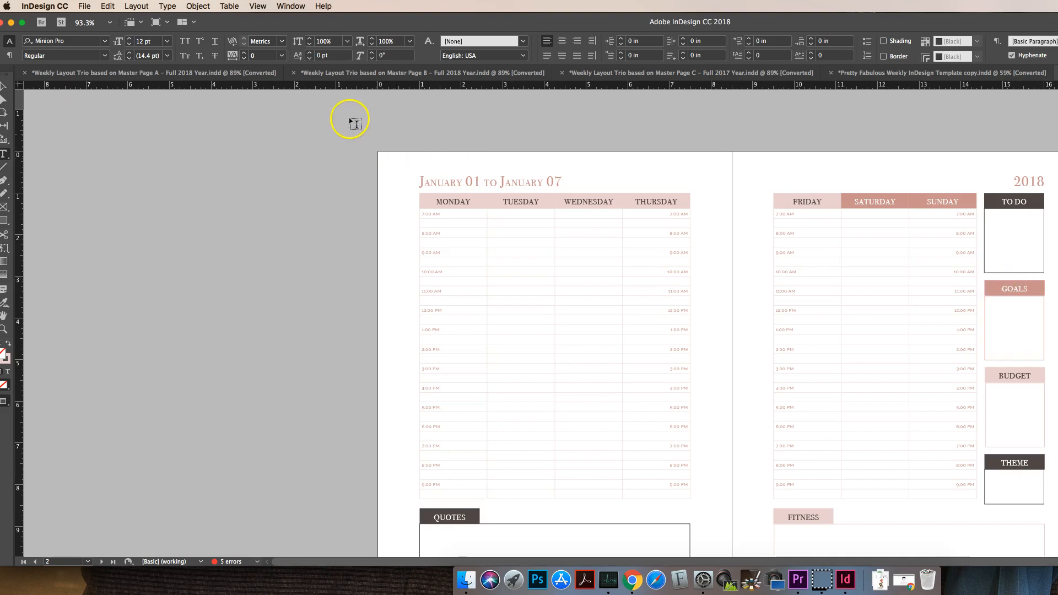
Return to the 'Weekly Layout Trio based on Master Page A – Full 2018 Year.indd' document.
left_click(154, 73)
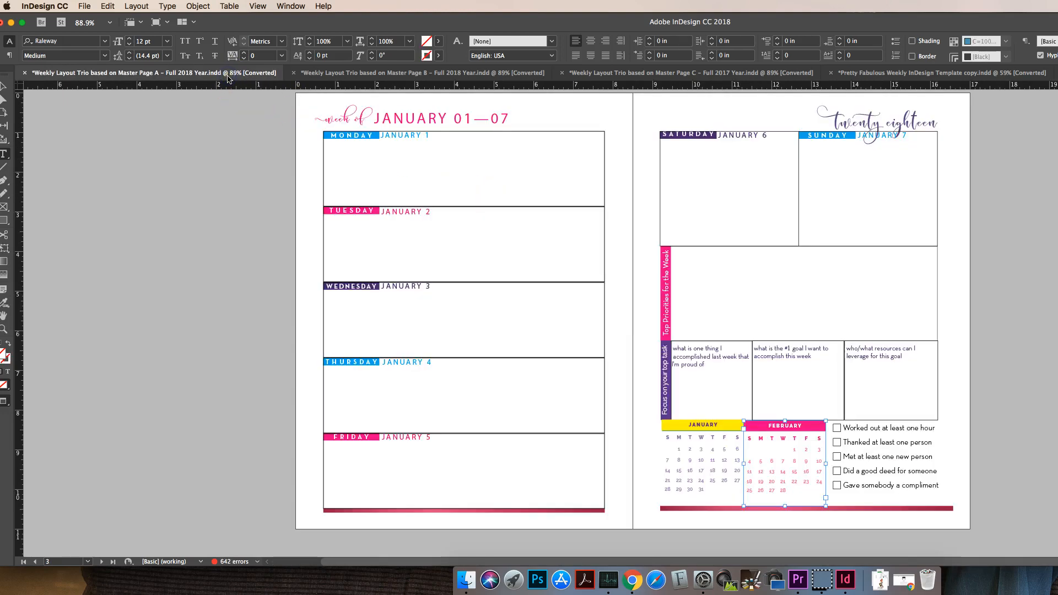
mouse_move(332, 77)
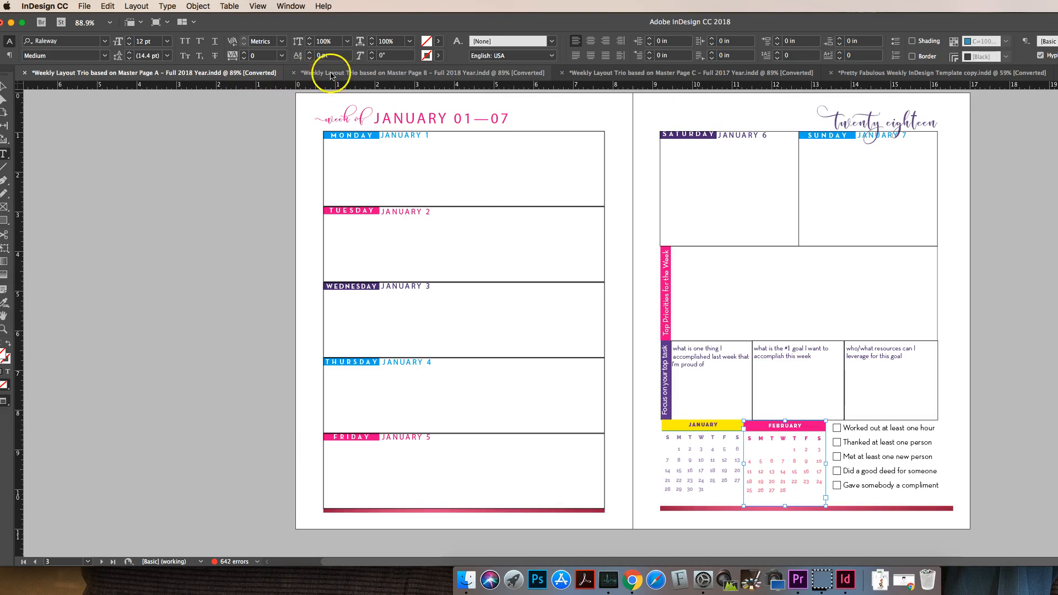